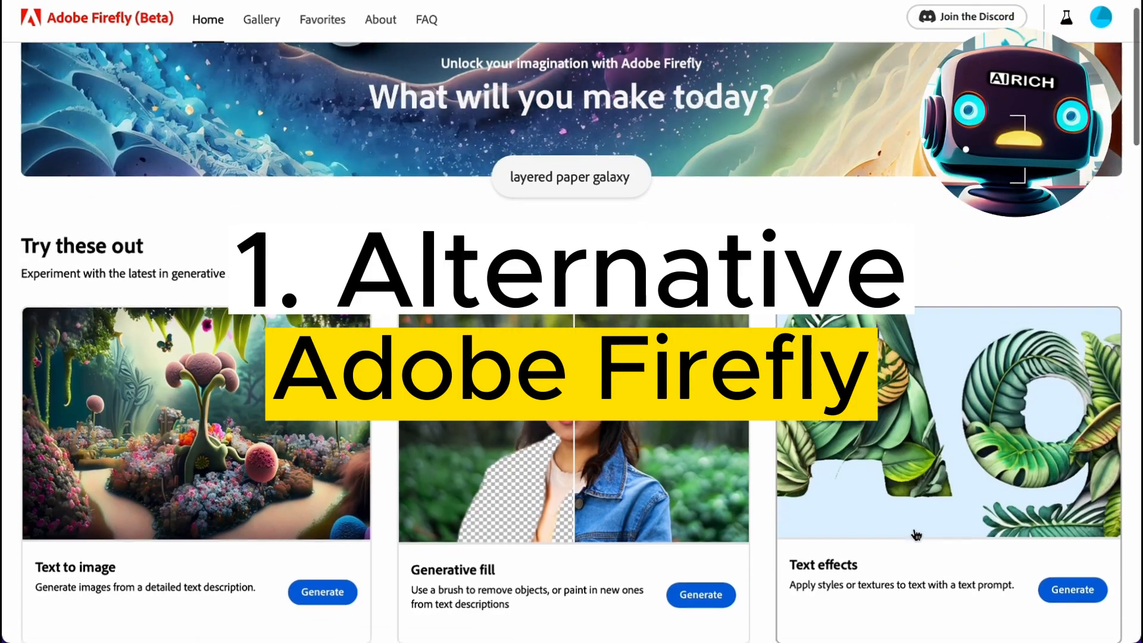
Step: Browse the Firefly home page and open the Text to image generator
{"action": "scroll", "scroll_direction": "down", "scroll_amount": 3}
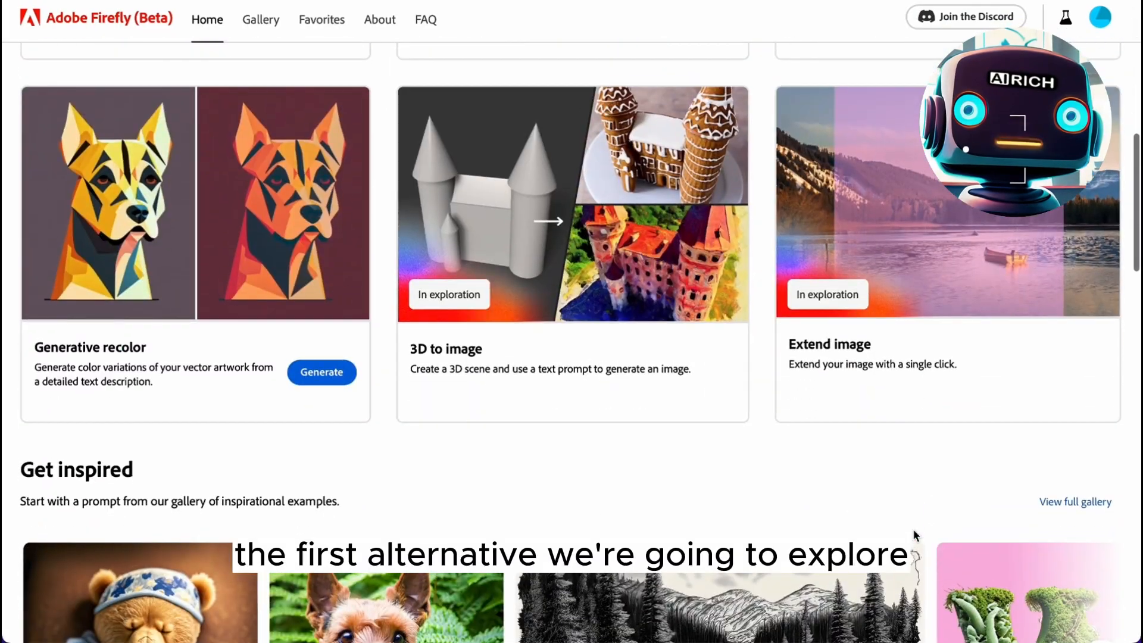
{"action": "scroll", "scroll_direction": "up", "scroll_amount": 3}
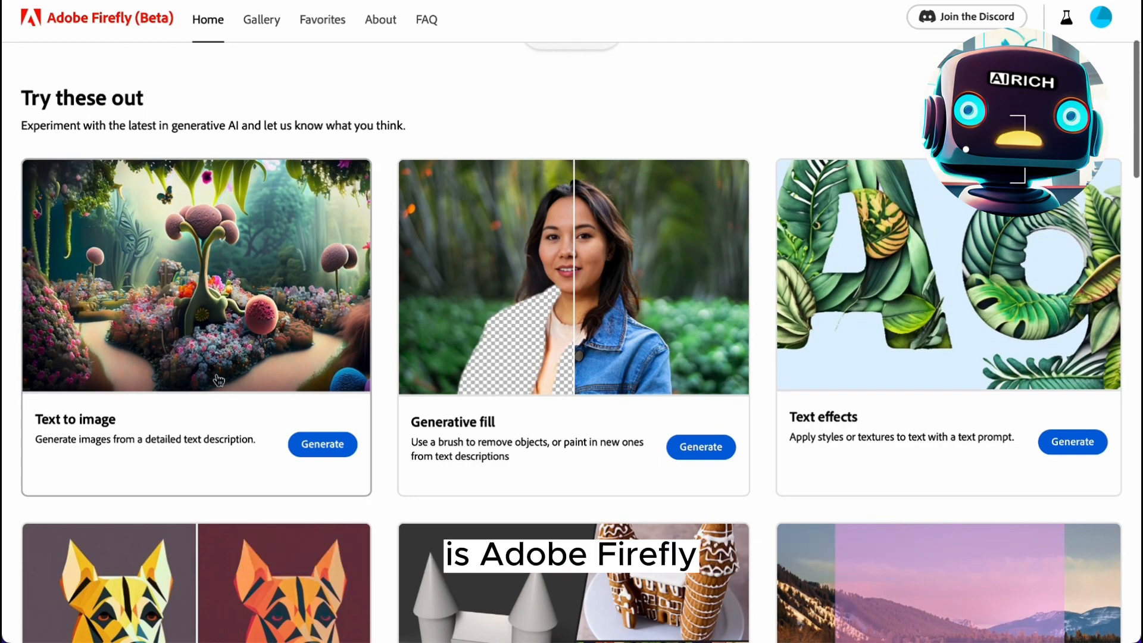
{"action": "mouse_move", "coordinate": [603, 308]}
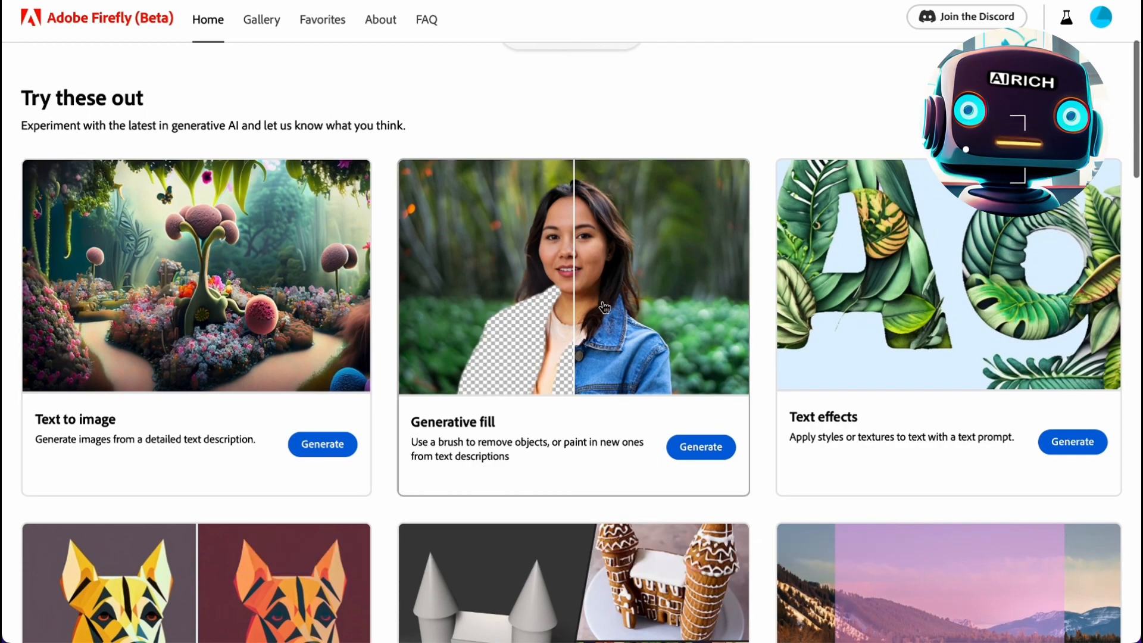
{"action": "scroll", "scroll_direction": "down", "scroll_amount": 3}
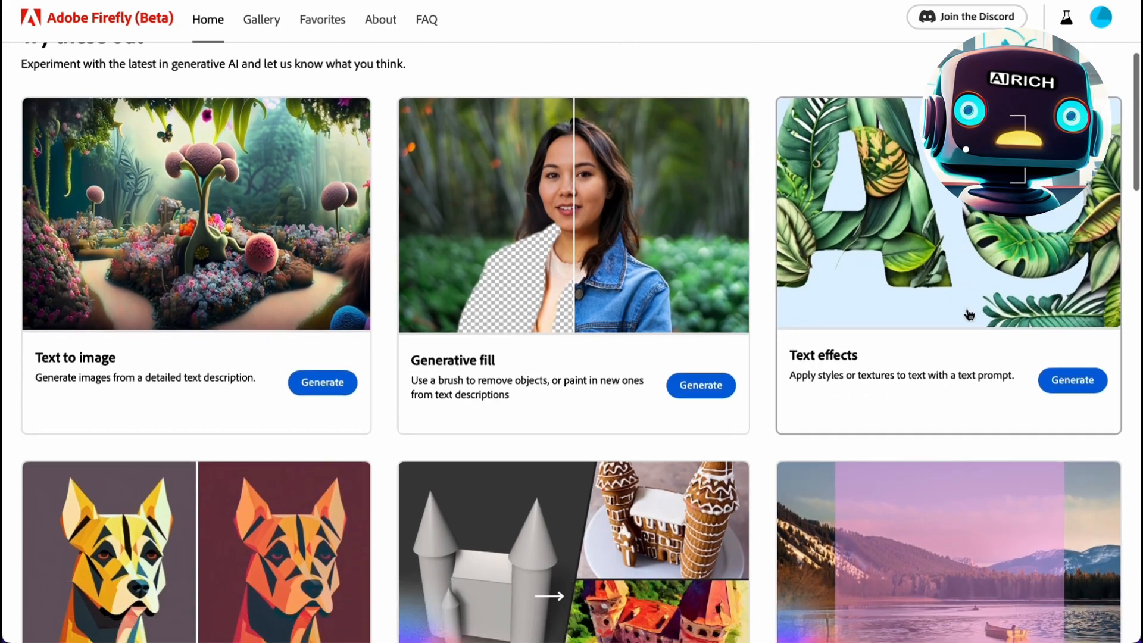
{"action": "scroll", "scroll_direction": "down", "scroll_amount": 3}
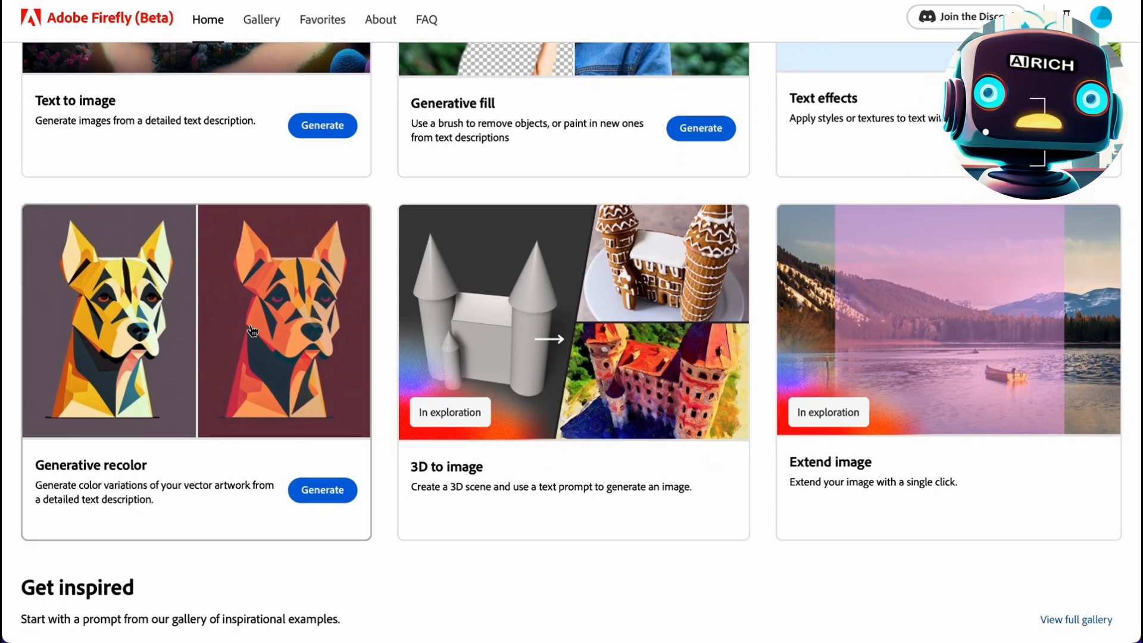
{"action": "left_click", "coordinate": [322, 125]}
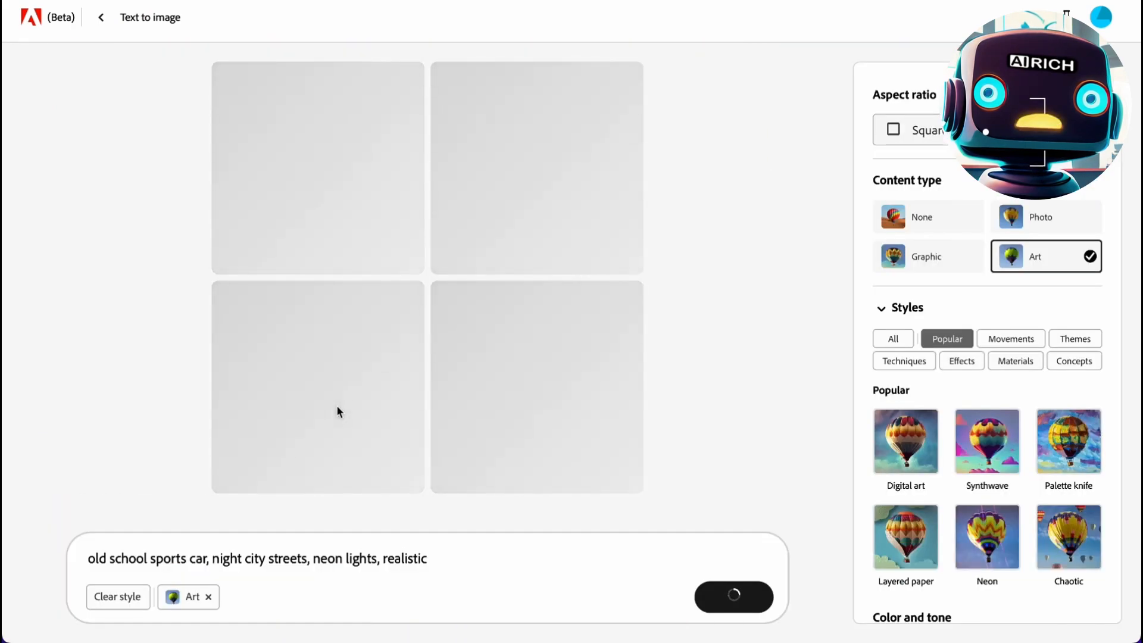
Step: Enter the old-school sports car night city prompt and add the neon car reference image
{"action": "left_click", "coordinate": [733, 597]}
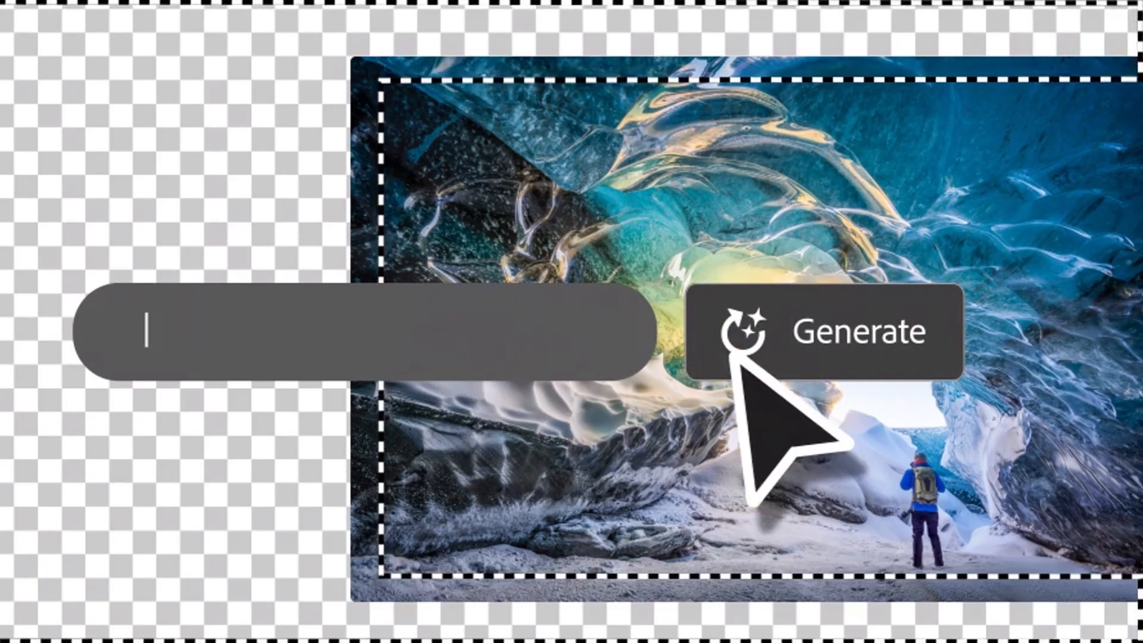
{"action": "type", "text": "northern lights"}
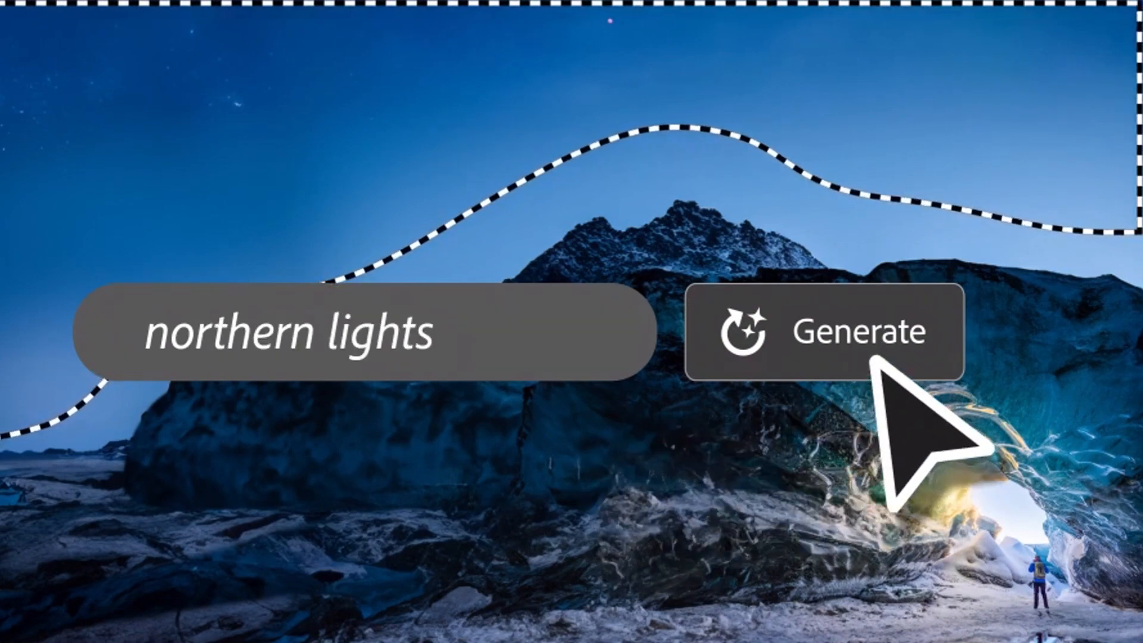
{"action": "left_click", "coordinate": [826, 331]}
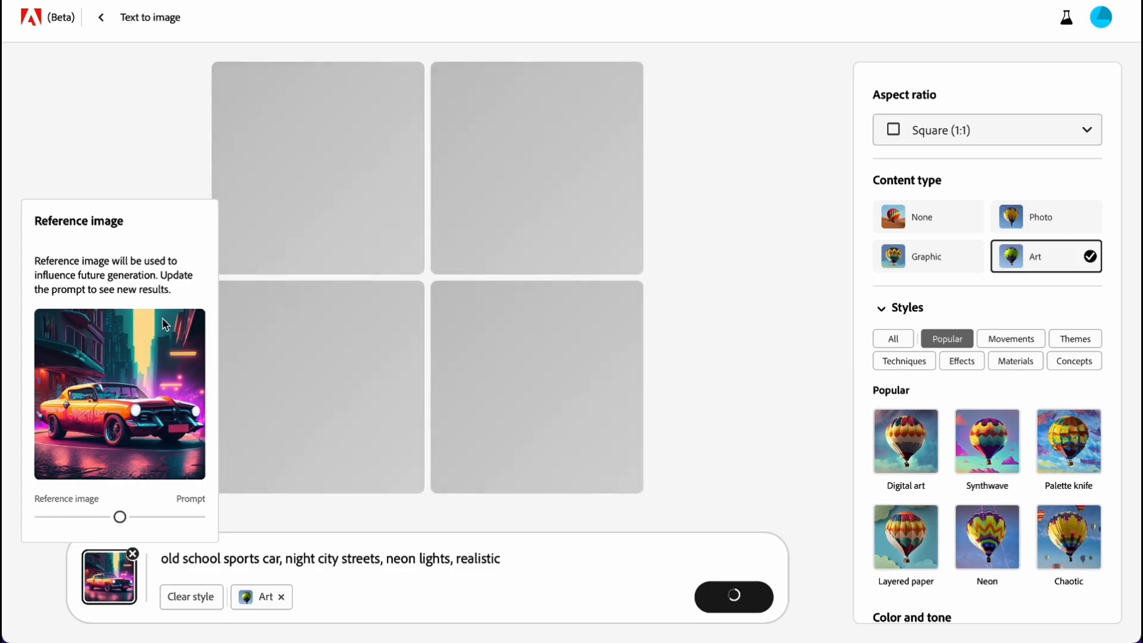
{"action": "mouse_move", "coordinate": [168, 307]}
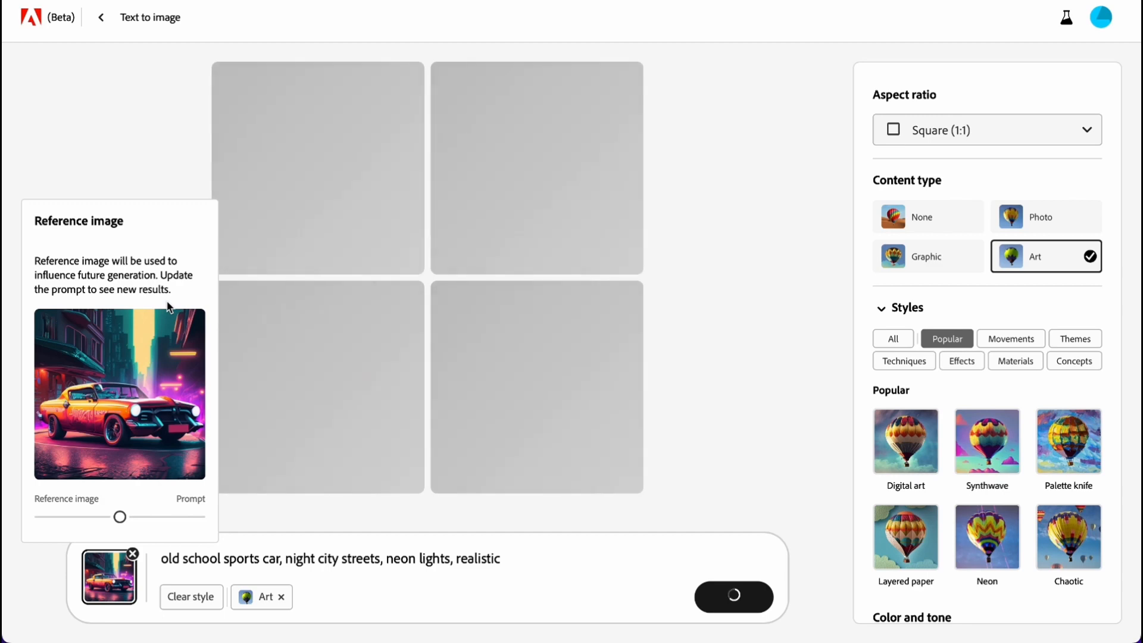
{"action": "left_click", "coordinate": [734, 597]}
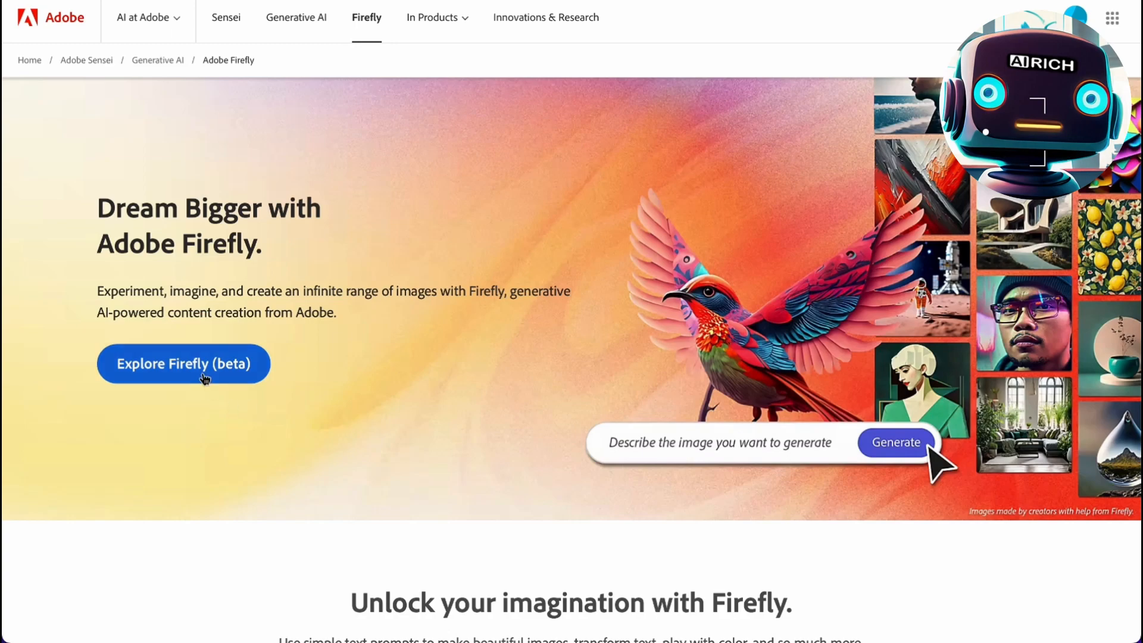
Step: Scroll through the Firefly tools and open Generative fill
{"action": "scroll", "scroll_direction": "down", "scroll_amount": 3}
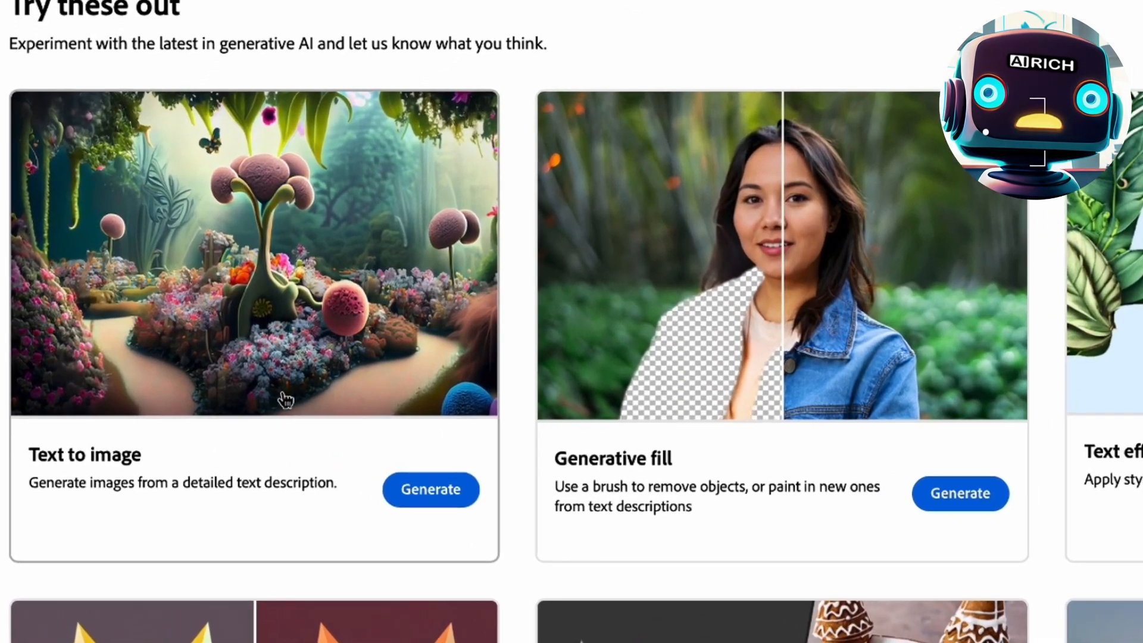
{"action": "scroll", "scroll_direction": "down", "scroll_amount": 3}
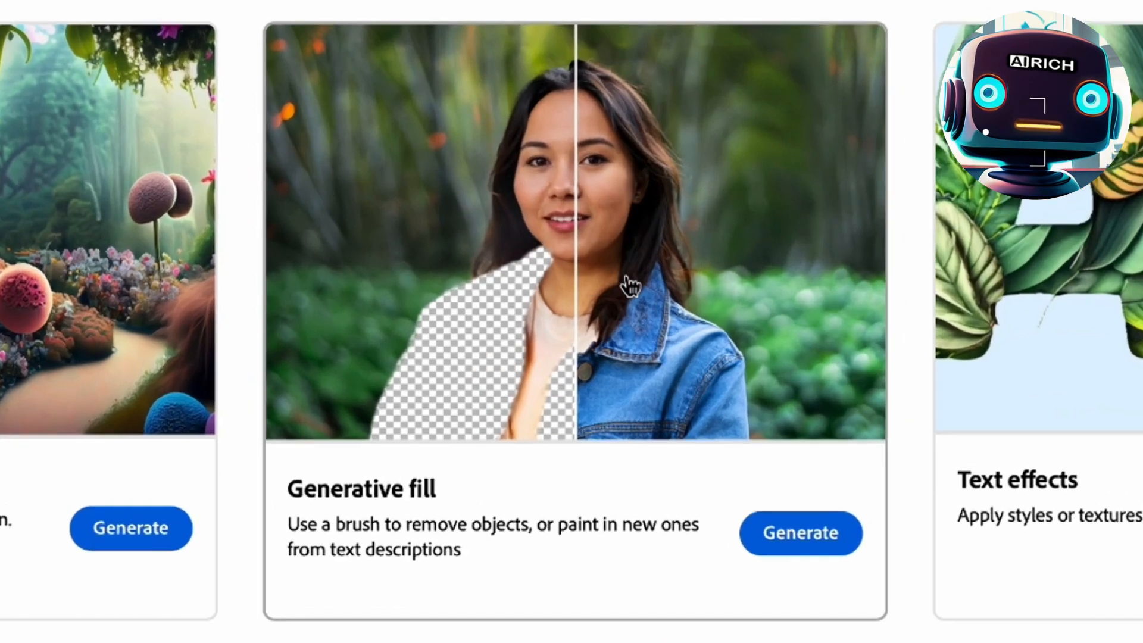
{"action": "scroll", "scroll_direction": "down", "scroll_amount": 3}
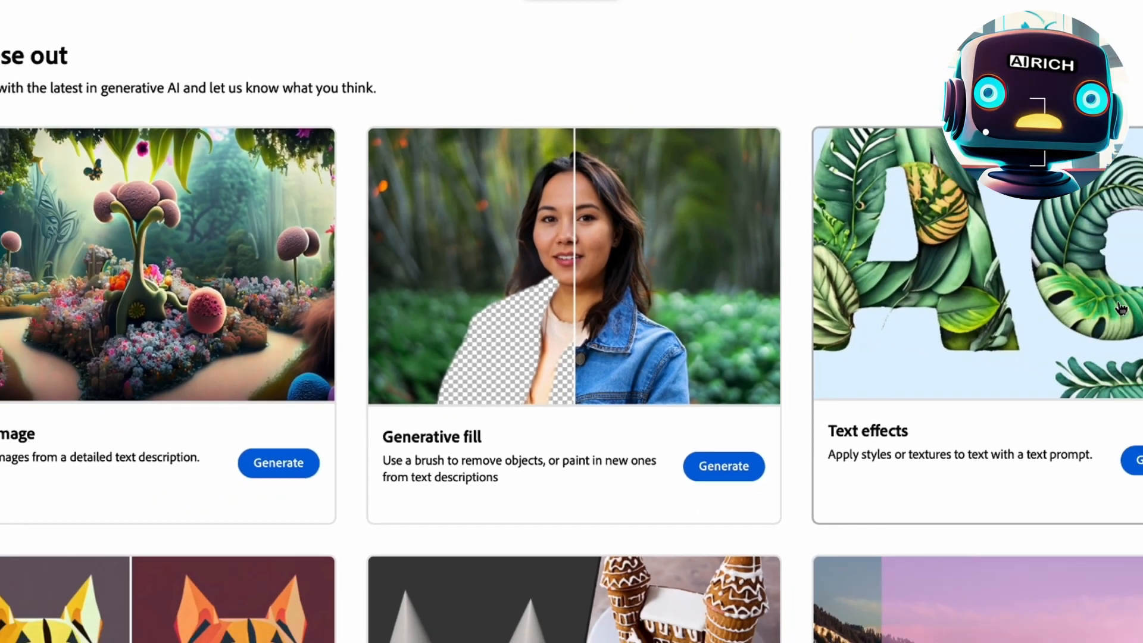
{"action": "scroll", "scroll_direction": "up", "scroll_amount": 3}
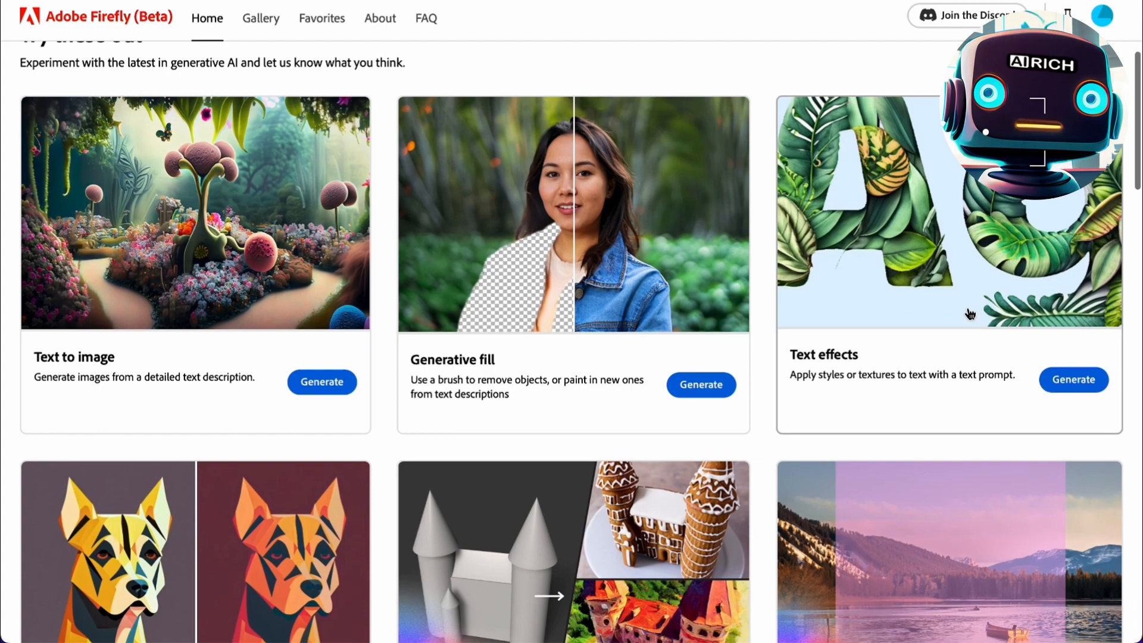
{"action": "scroll", "scroll_direction": "down", "scroll_amount": 3}
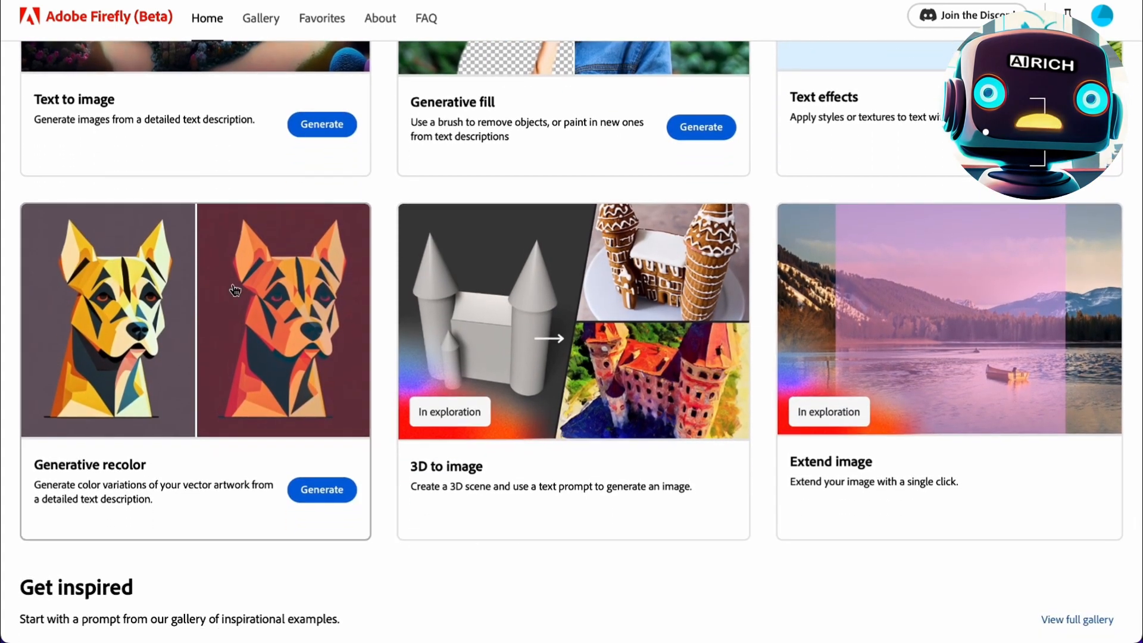
{"action": "mouse_move", "coordinate": [249, 331]}
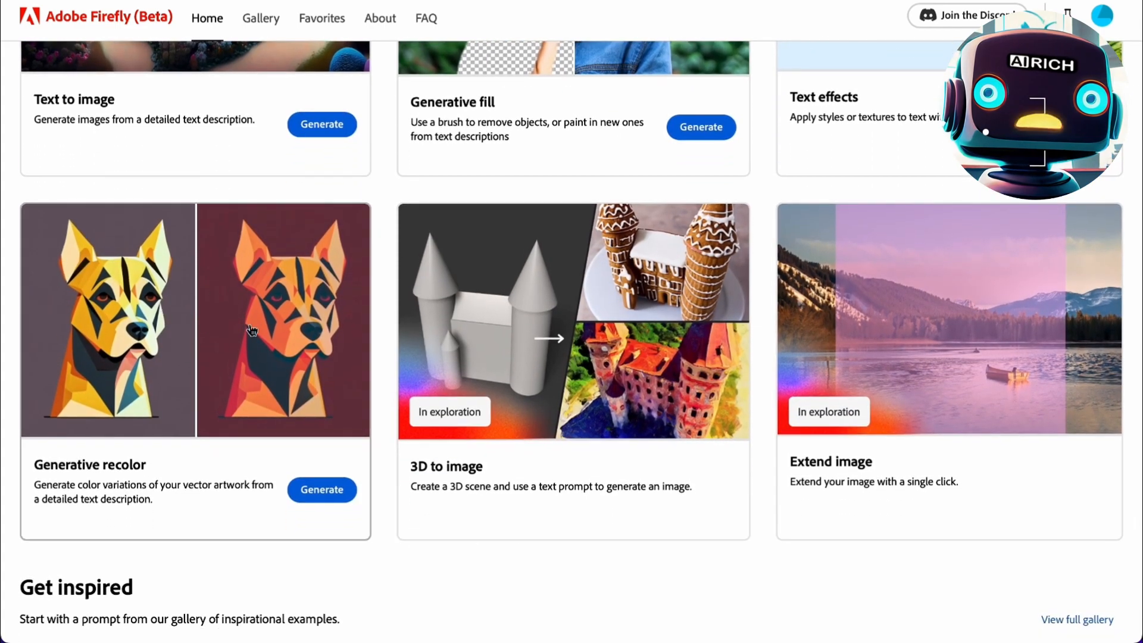
{"action": "left_click", "coordinate": [699, 127]}
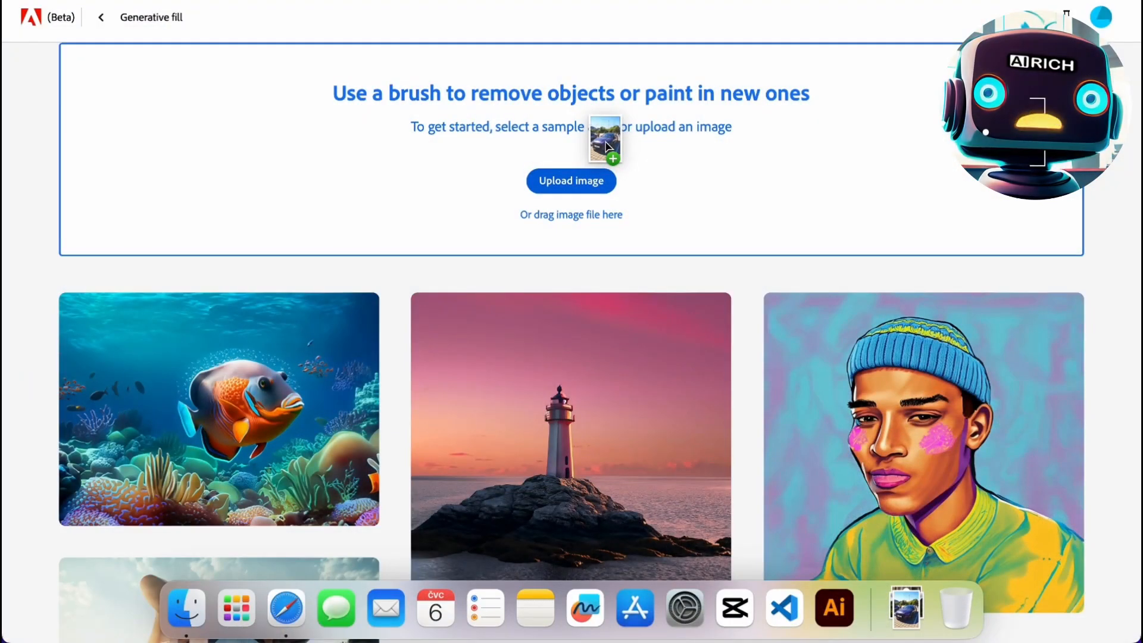
Step: Load the purple car photo and generate a Los Angeles sunny beach background behind it
{"action": "left_click", "coordinate": [604, 136]}
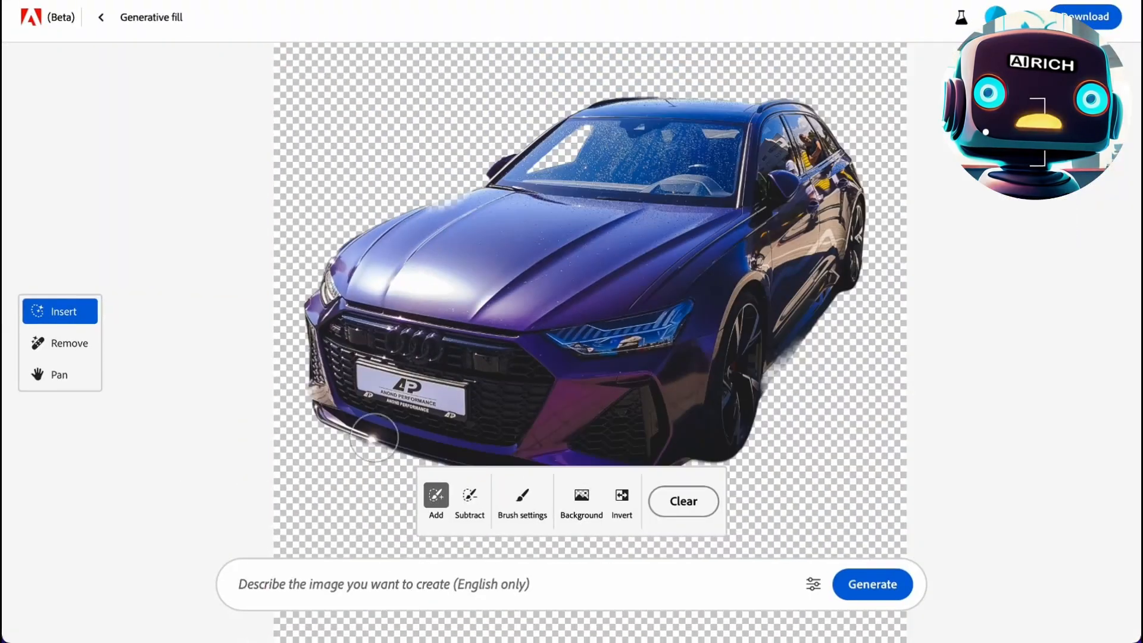
{"action": "type", "text": "los angeles, s"}
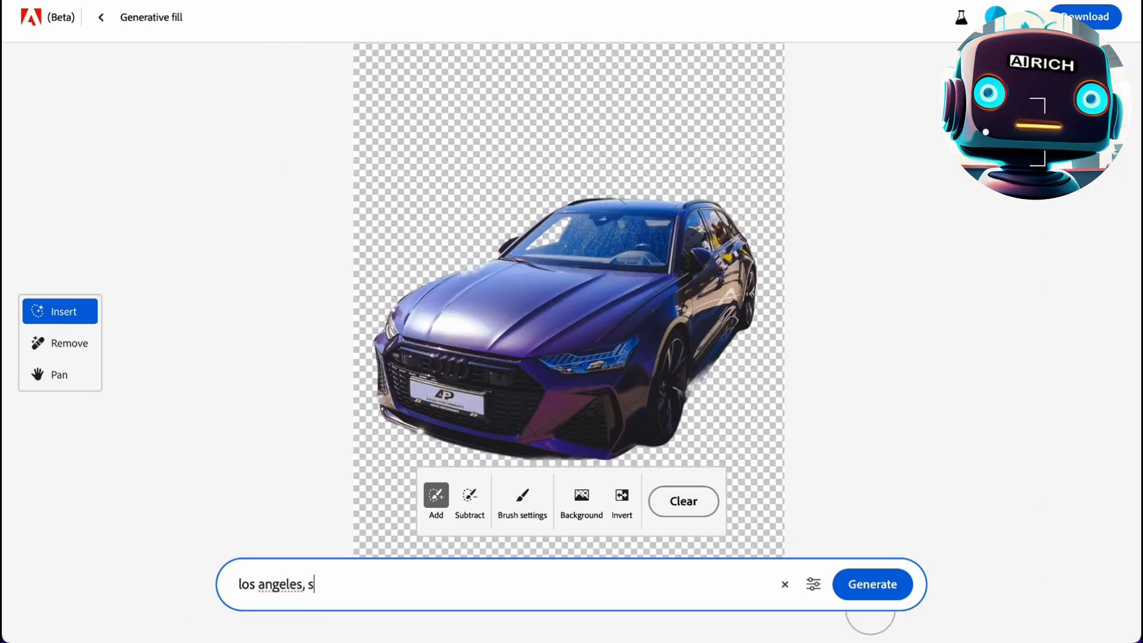
{"action": "left_click", "coordinate": [872, 584]}
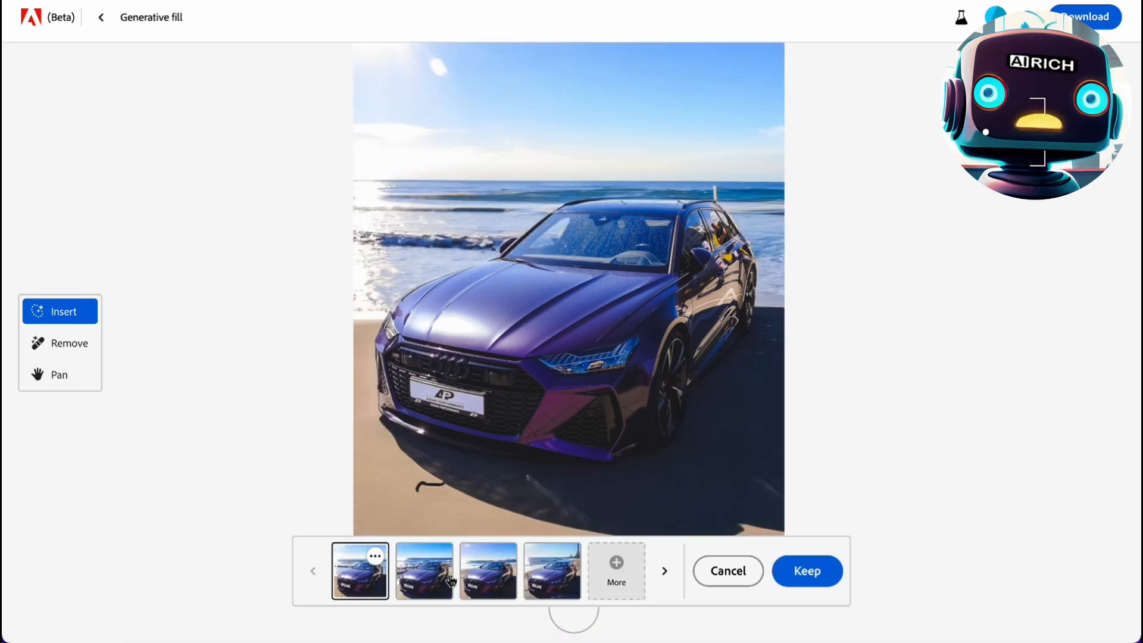
Step: Keep the third beach variation, generate a yacht on the sea, and erase the headlight spot
{"action": "left_click", "coordinate": [487, 571]}
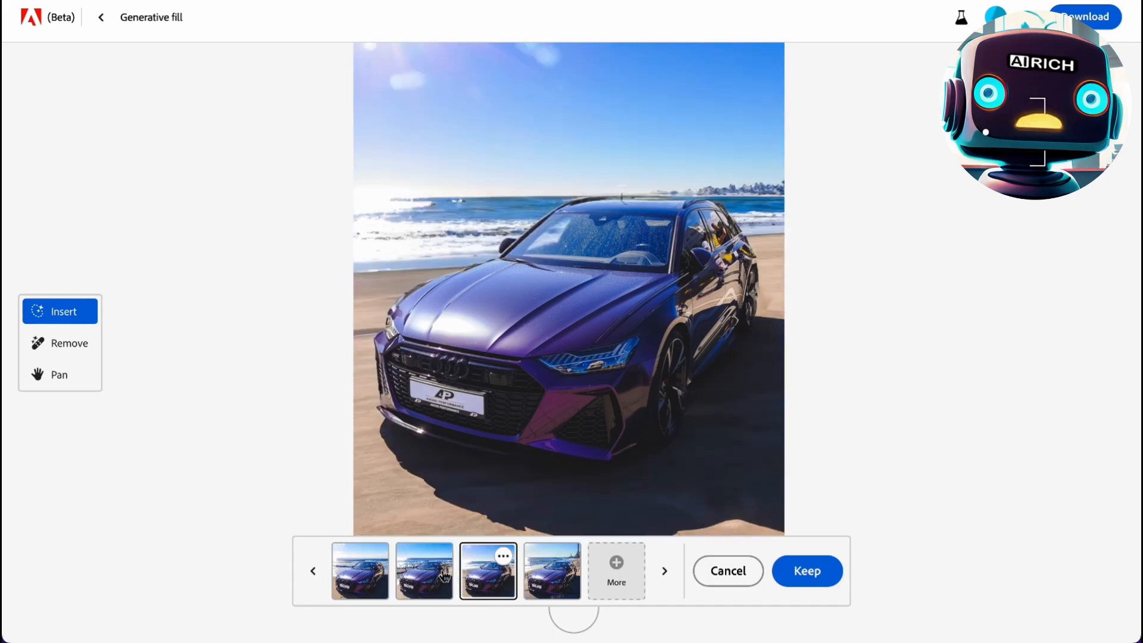
{"action": "left_click", "coordinate": [423, 571]}
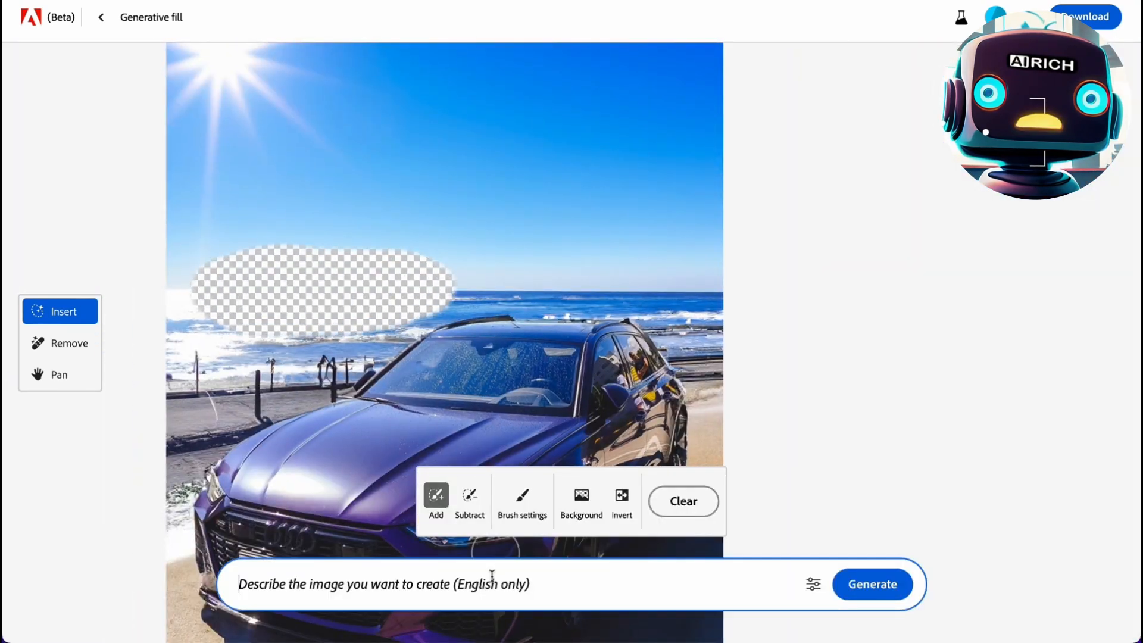
{"action": "left_click", "coordinate": [871, 584]}
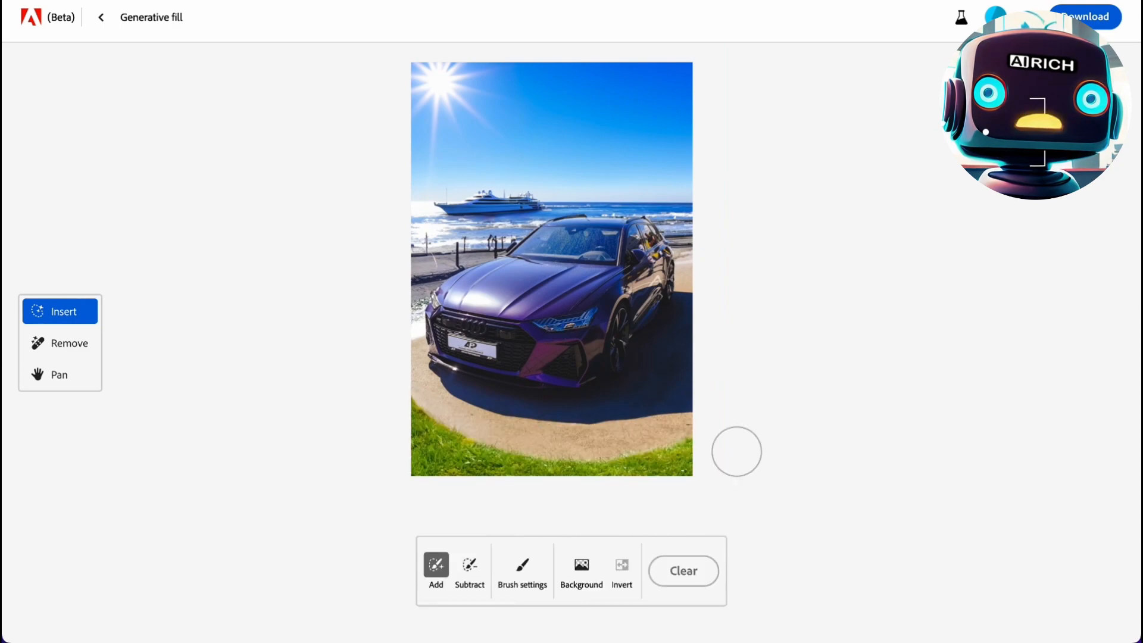
{"action": "left_click", "coordinate": [59, 343]}
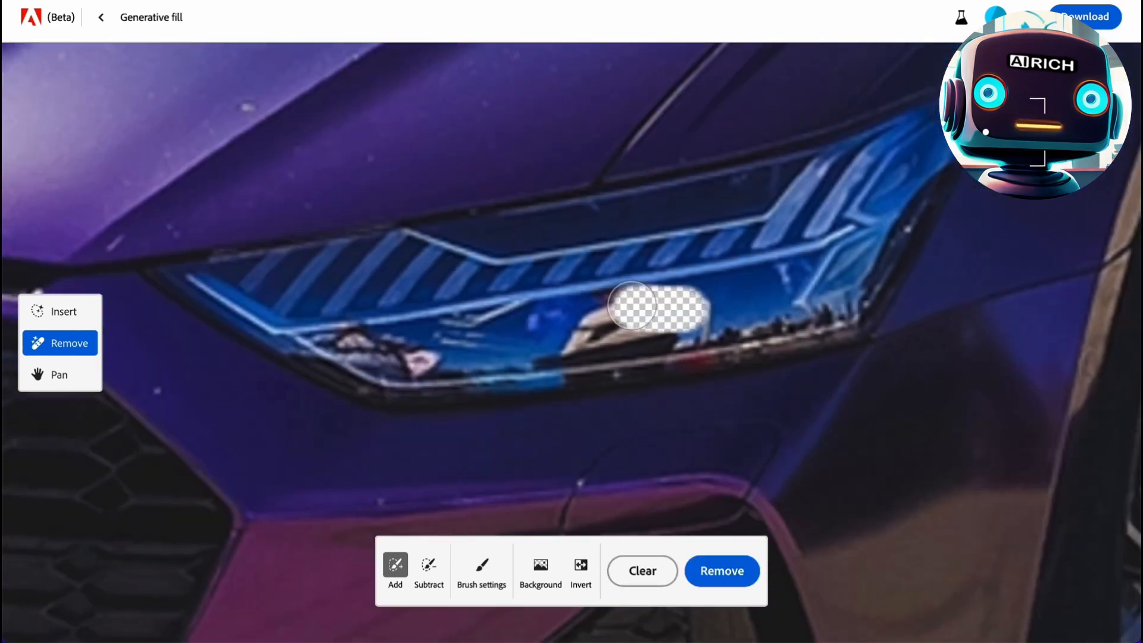
{"action": "left_click", "coordinate": [721, 571]}
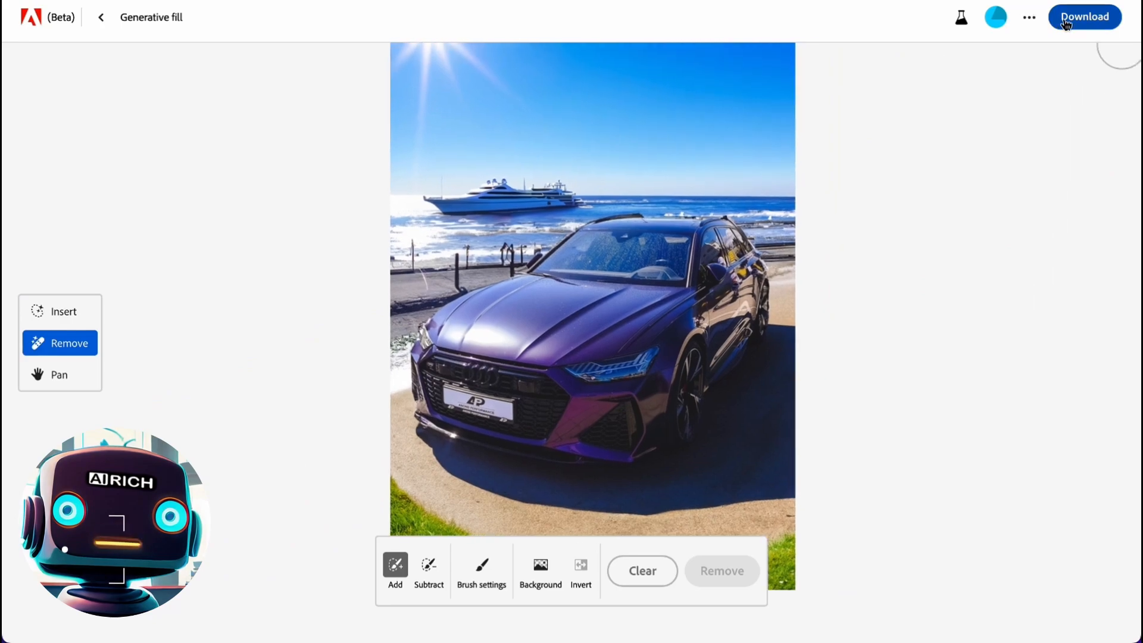
Step: Download the edited car photo, then regenerate the sports car images in Photo and Neon styles
{"action": "left_click", "coordinate": [1085, 16]}
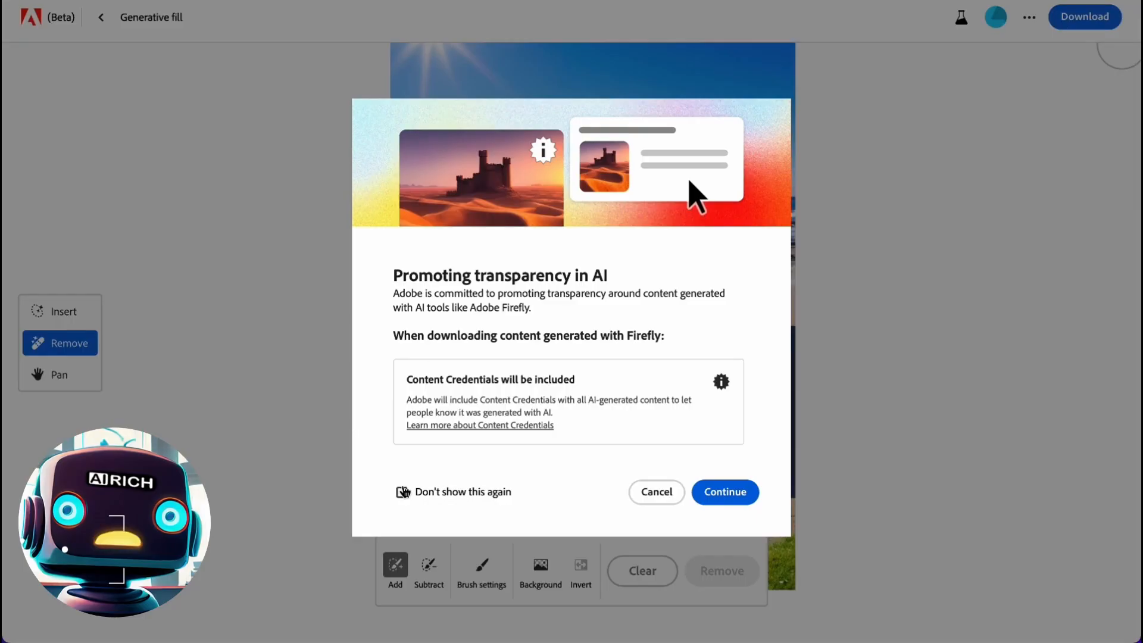
{"action": "left_click", "coordinate": [724, 491]}
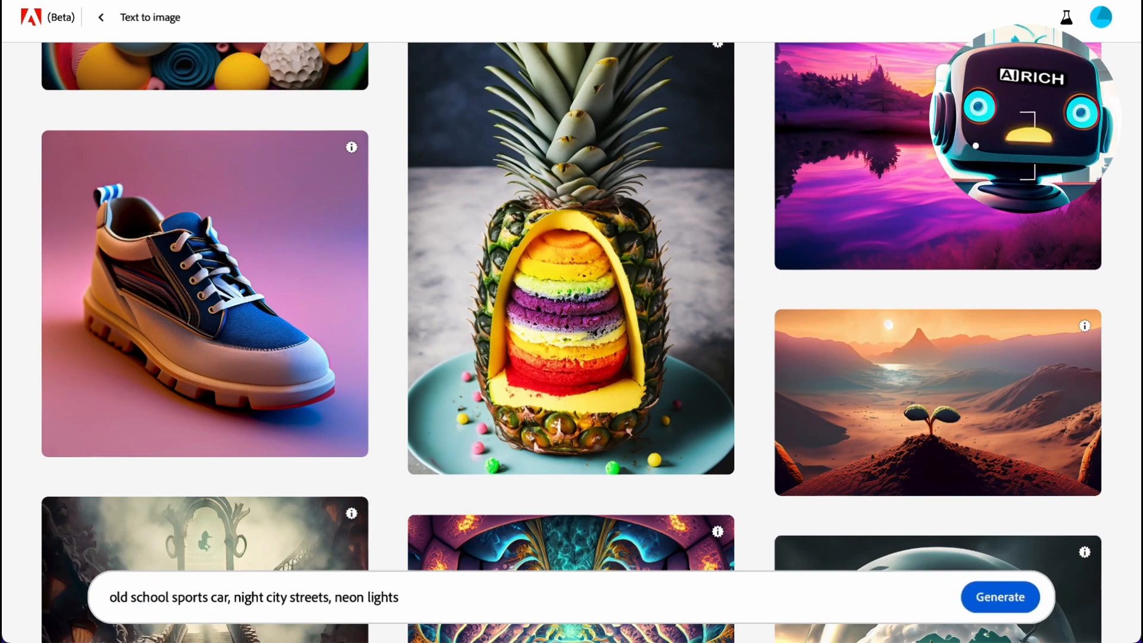
{"action": "left_click", "coordinate": [1000, 597]}
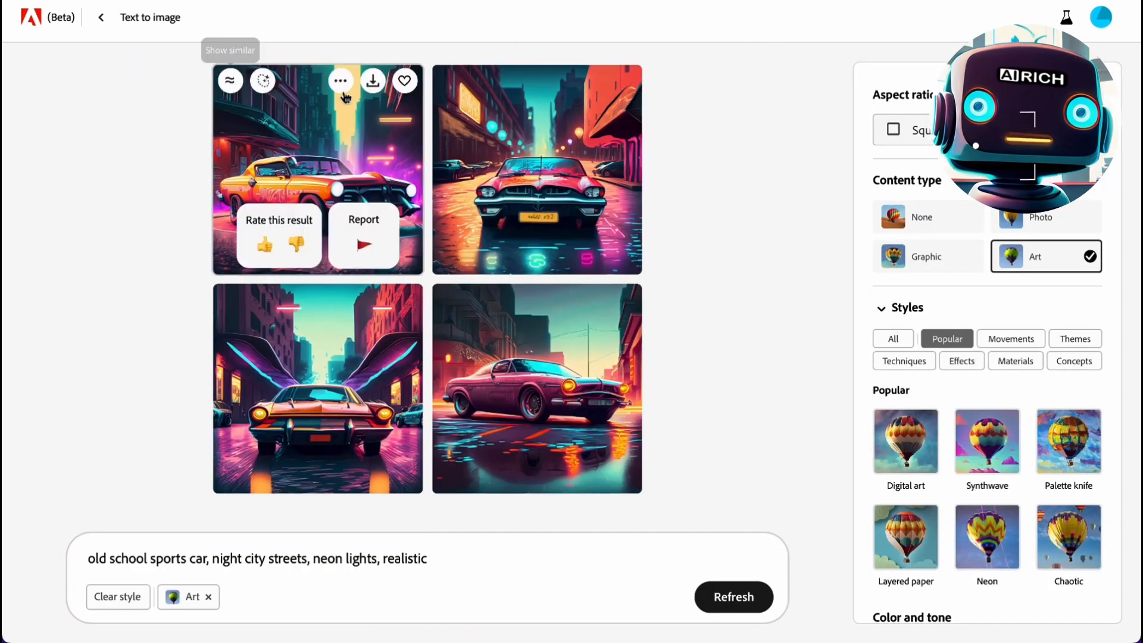
{"action": "left_click", "coordinate": [732, 596]}
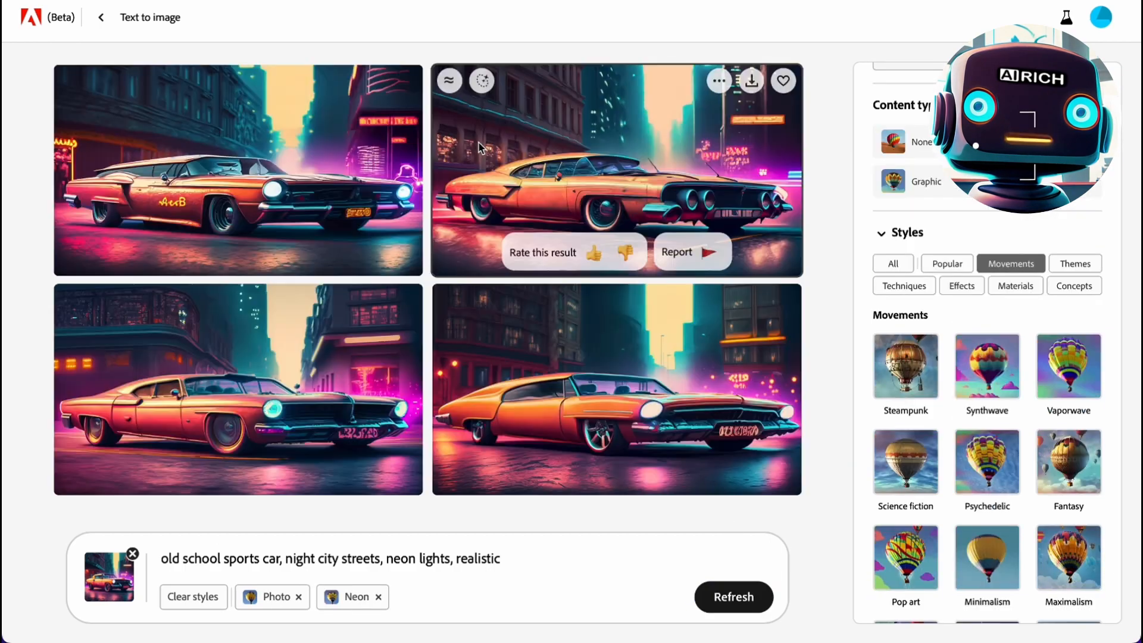
{"action": "left_click", "coordinate": [733, 597]}
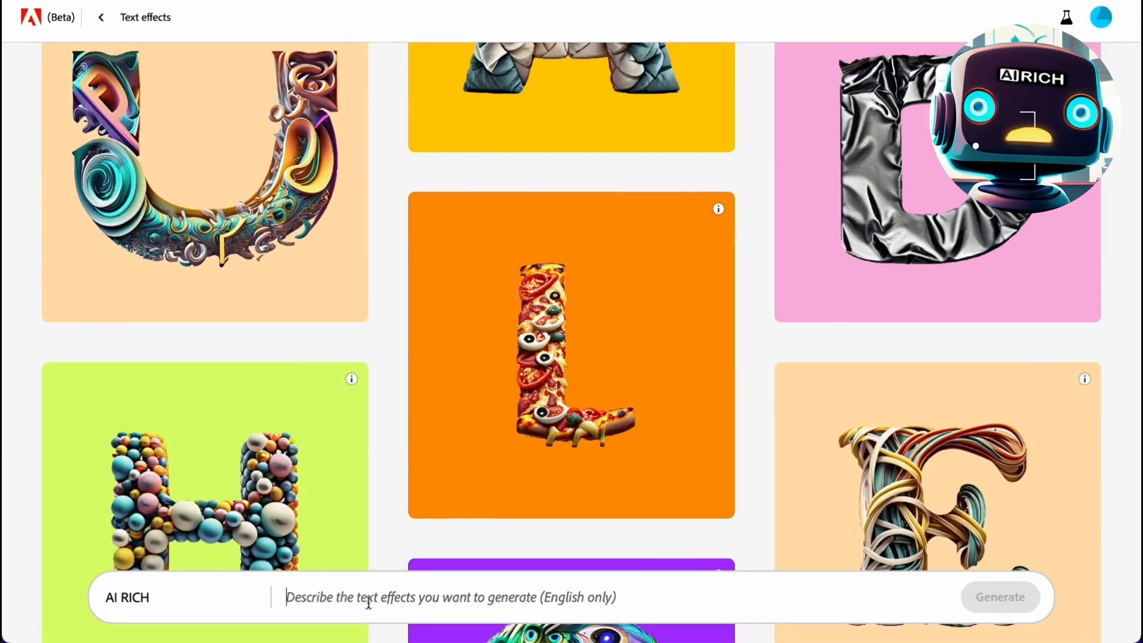
Step: Generate pizza-textured AI RICH letters, pick the first variation, then regenerate them with honey
{"action": "type", "text": "pizza"}
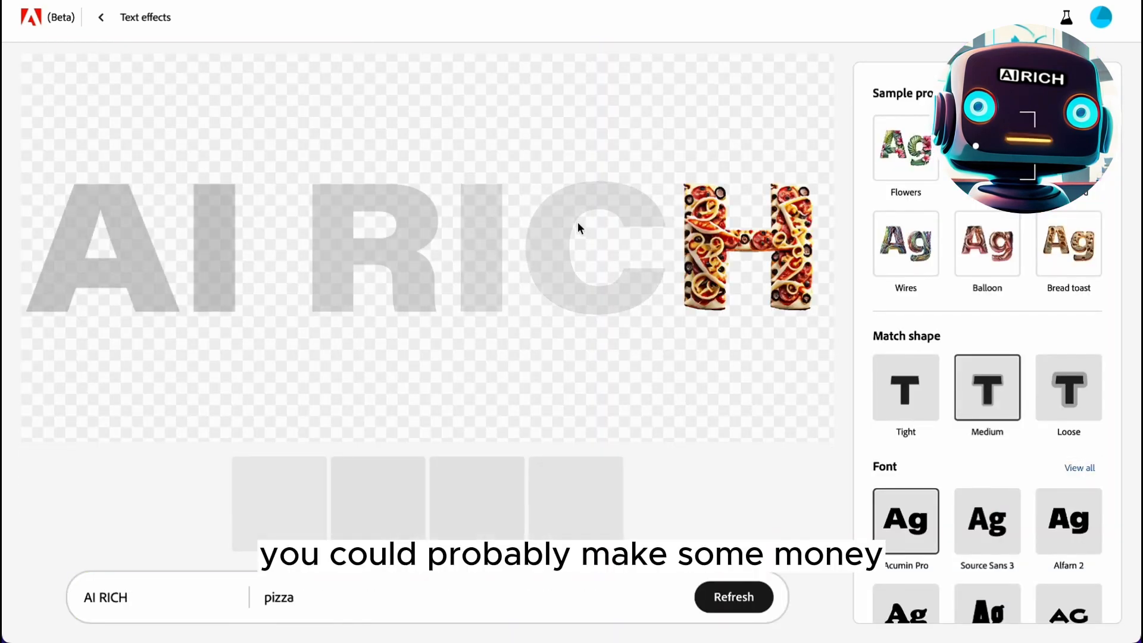
{"action": "left_click", "coordinate": [734, 597]}
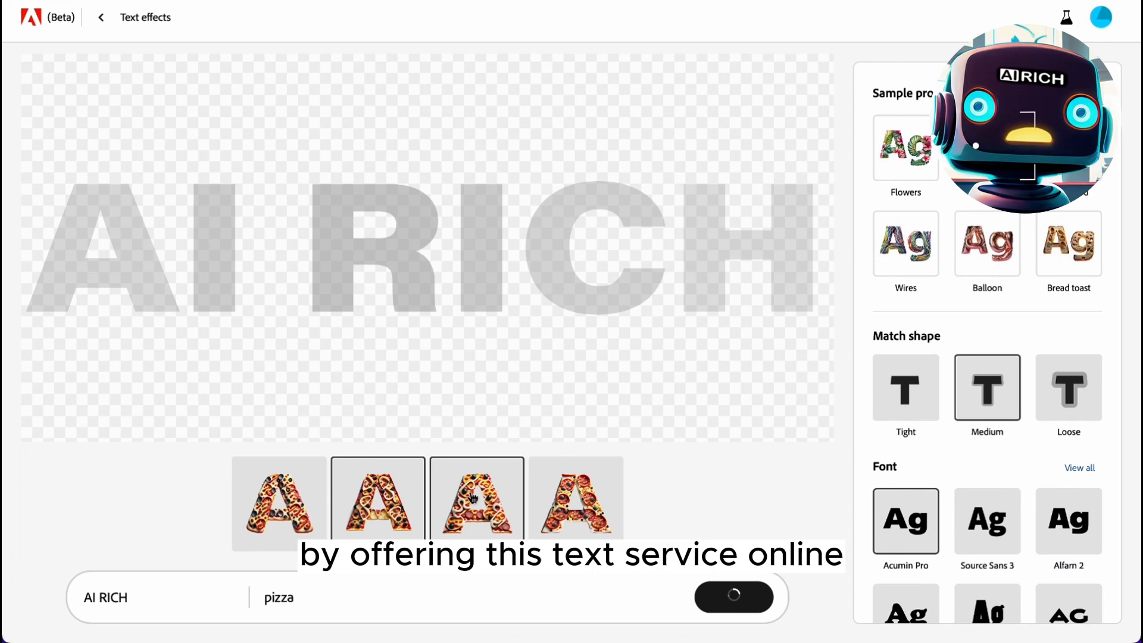
{"action": "left_click", "coordinate": [279, 503]}
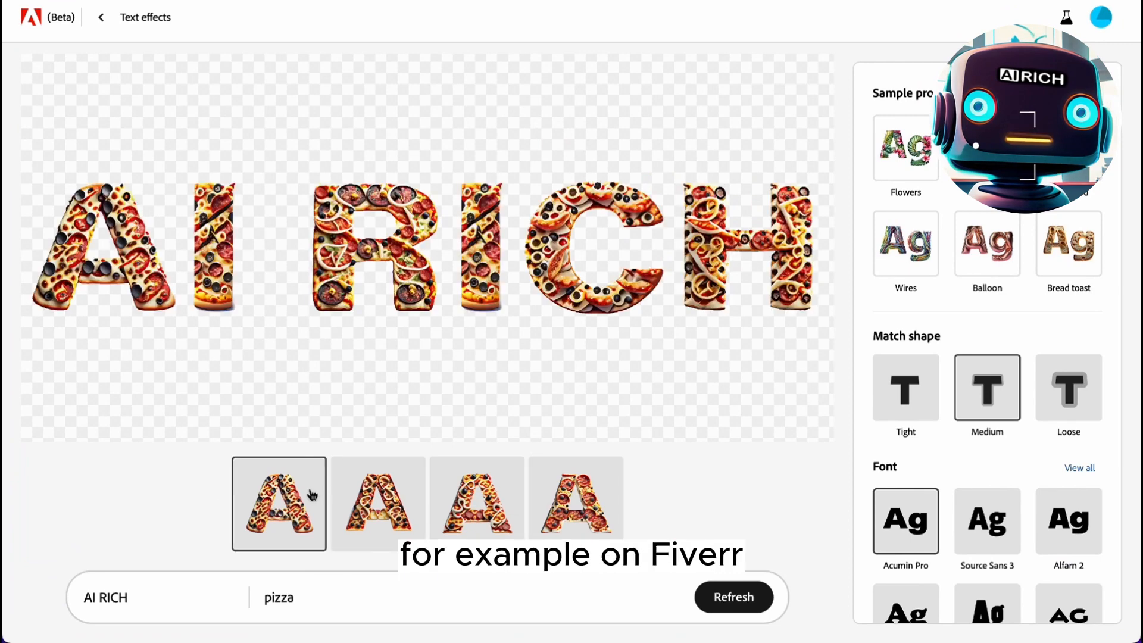
{"action": "type", "text": "honey"}
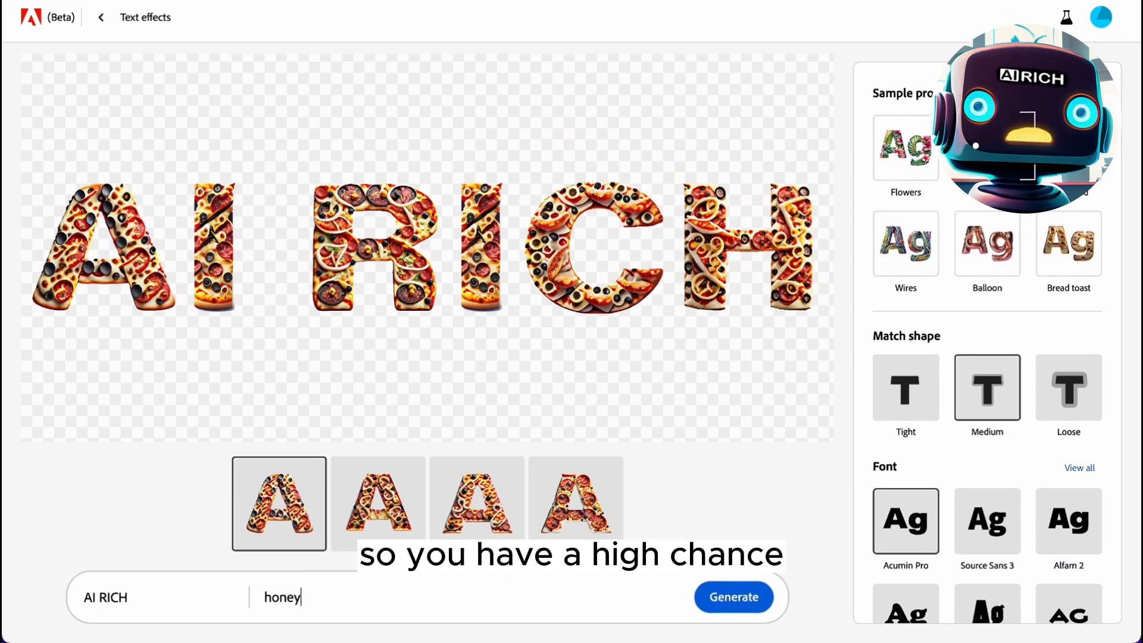
{"action": "left_click", "coordinate": [733, 598]}
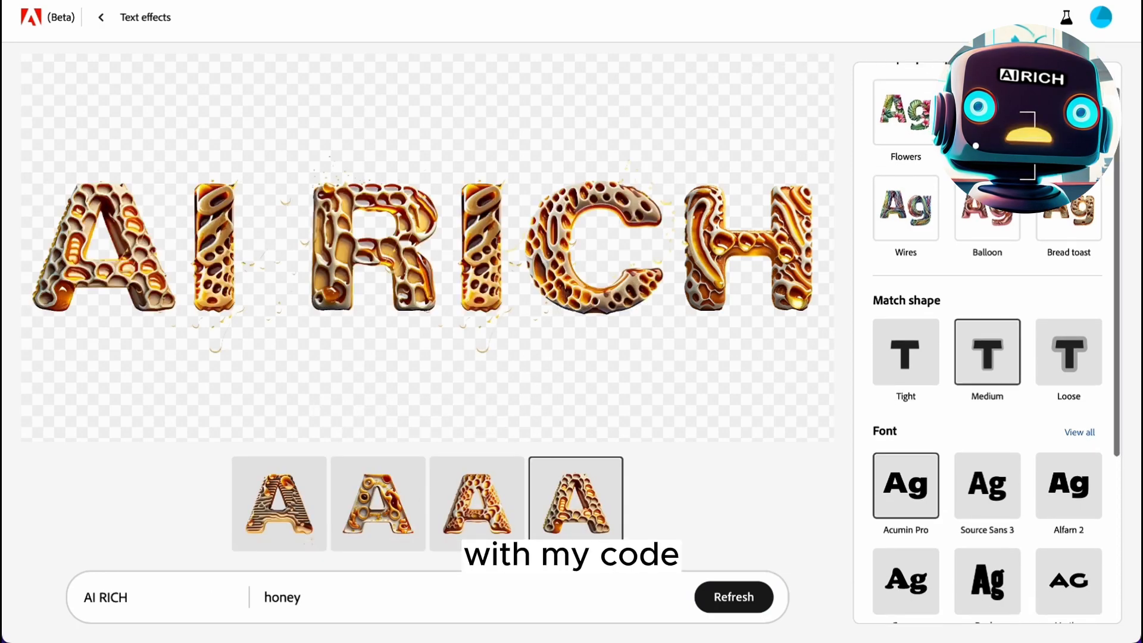
{"action": "scroll", "scroll_direction": "down", "scroll_amount": 3}
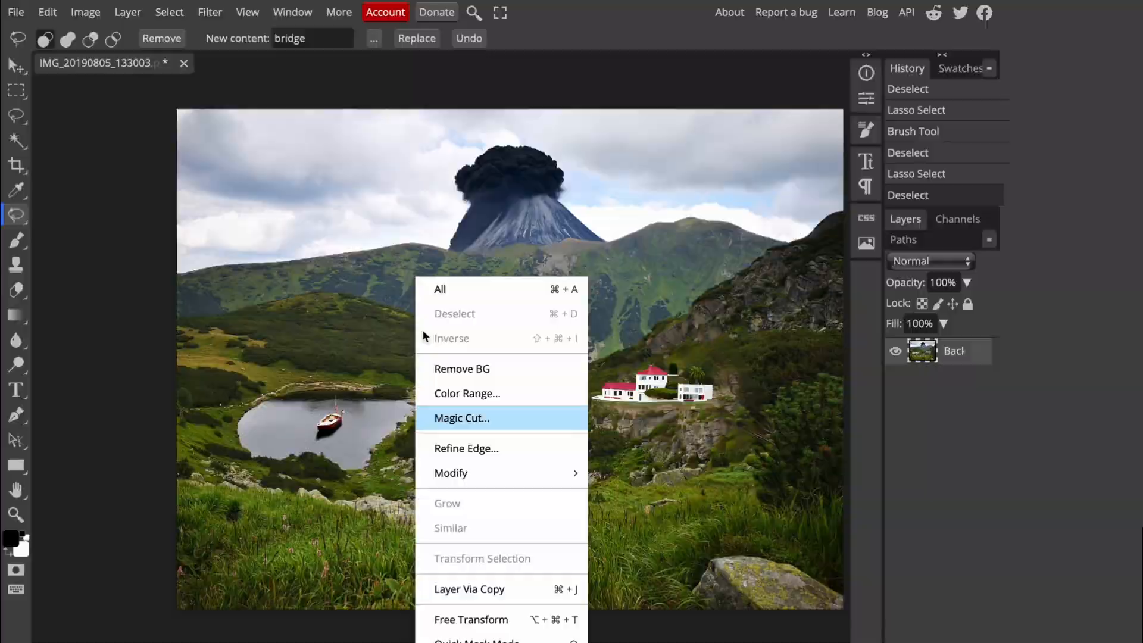
Step: Magic Cut the lake, valley, houses and volcano onto a new layer, hiding the background layer
{"action": "left_click", "coordinate": [461, 418]}
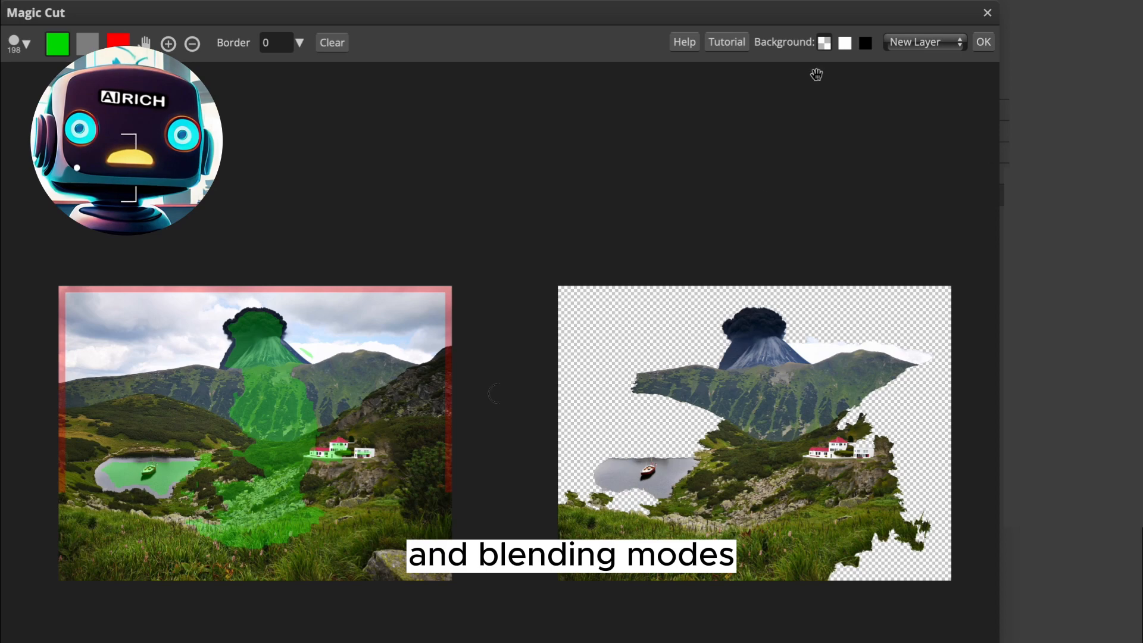
{"action": "left_click", "coordinate": [983, 41]}
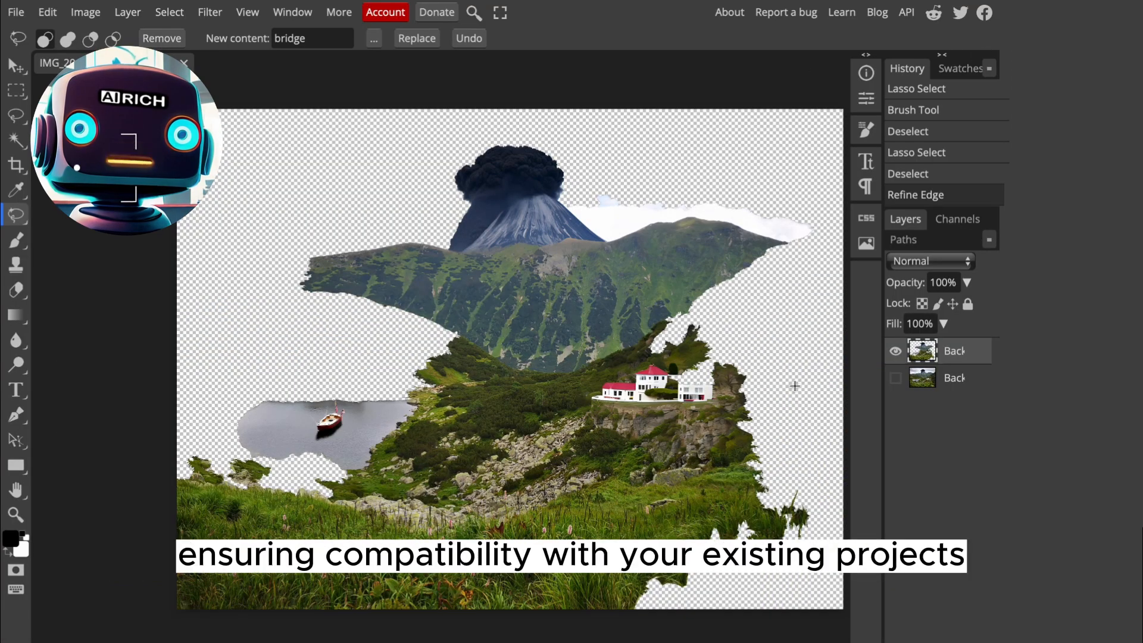
{"action": "left_click", "coordinate": [896, 380]}
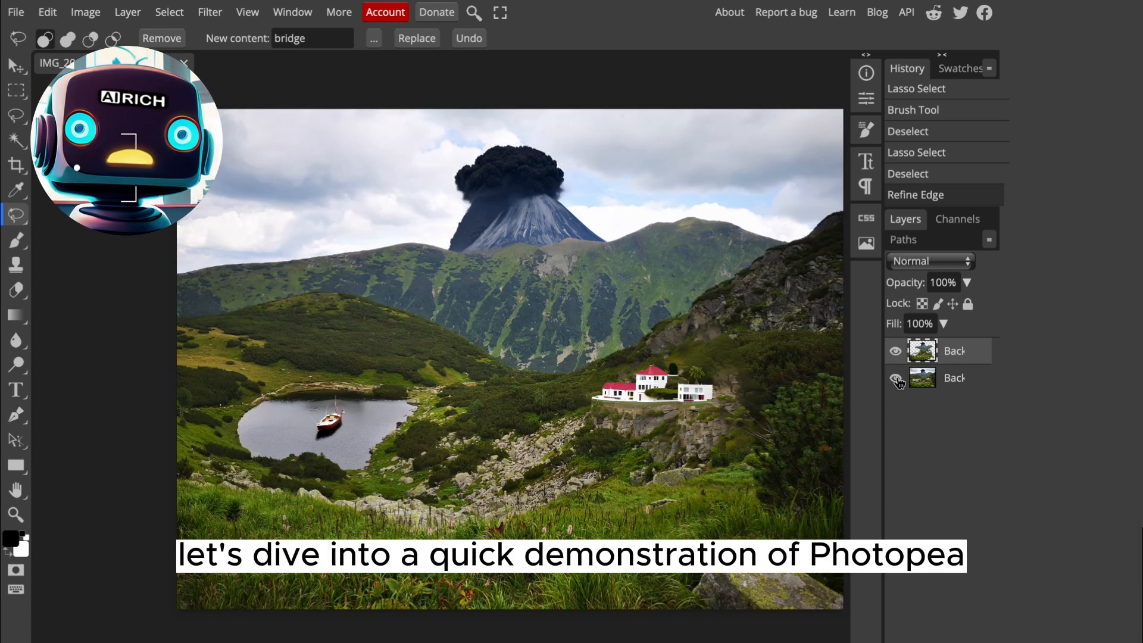
{"action": "left_click", "coordinate": [896, 379]}
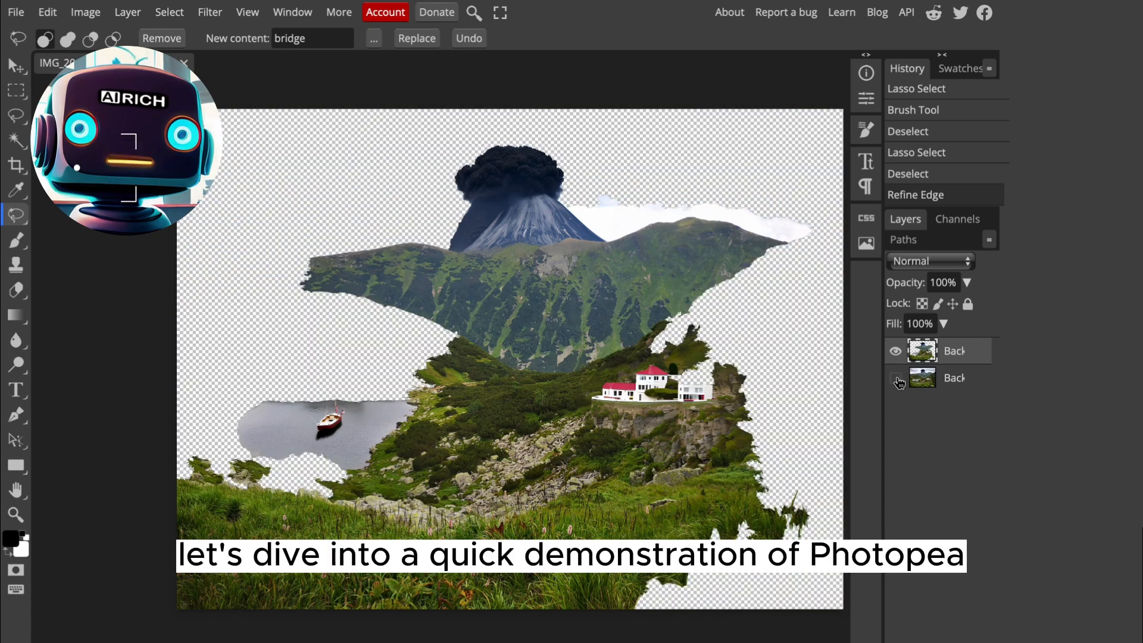
{"action": "left_click", "coordinate": [897, 382]}
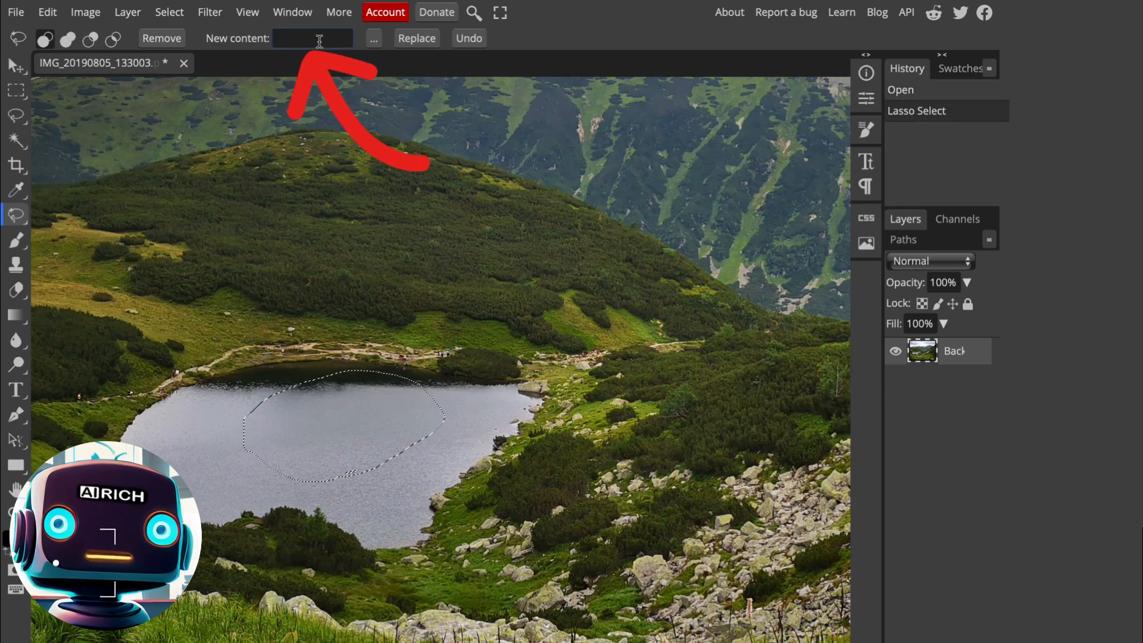
Step: Generate a boat inside the selected lake area using the prompt 'boat'
{"action": "type", "text": "boat"}
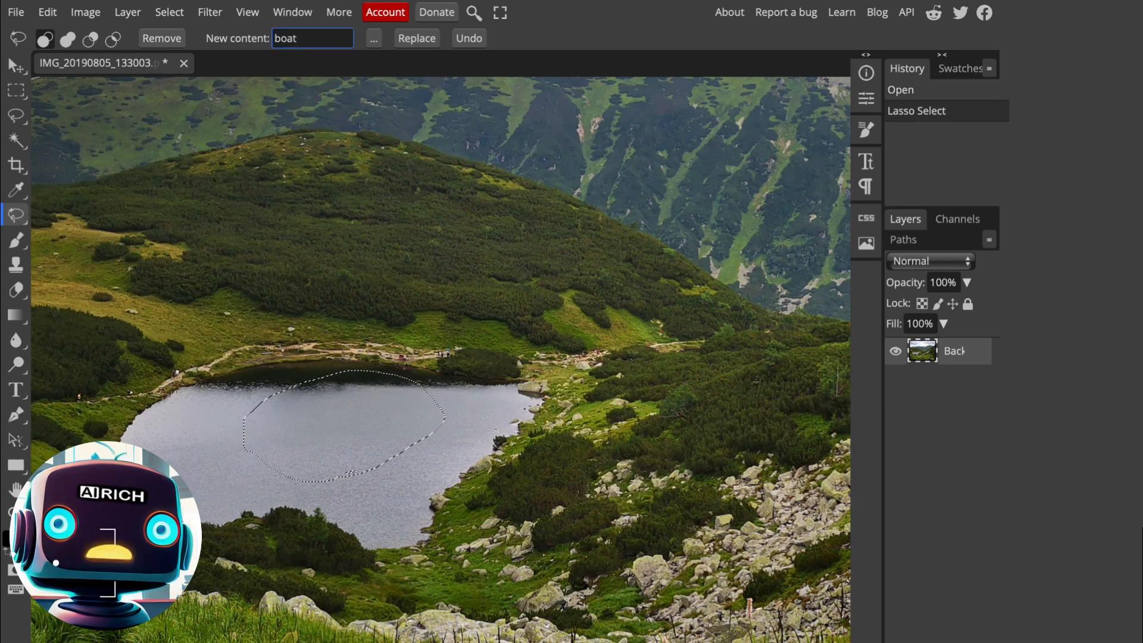
{"action": "left_click", "coordinate": [416, 38]}
{"action": "type", "text": "volcano"}
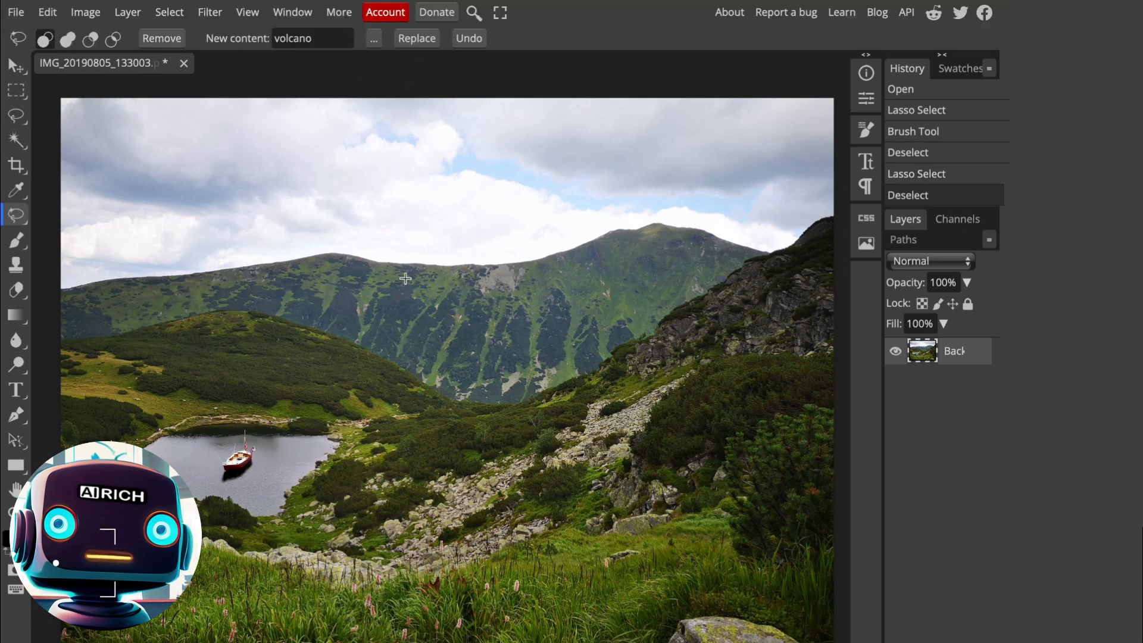
Step: Generate a volcano on the mountain and houses on the hillside
{"action": "left_click", "coordinate": [416, 38]}
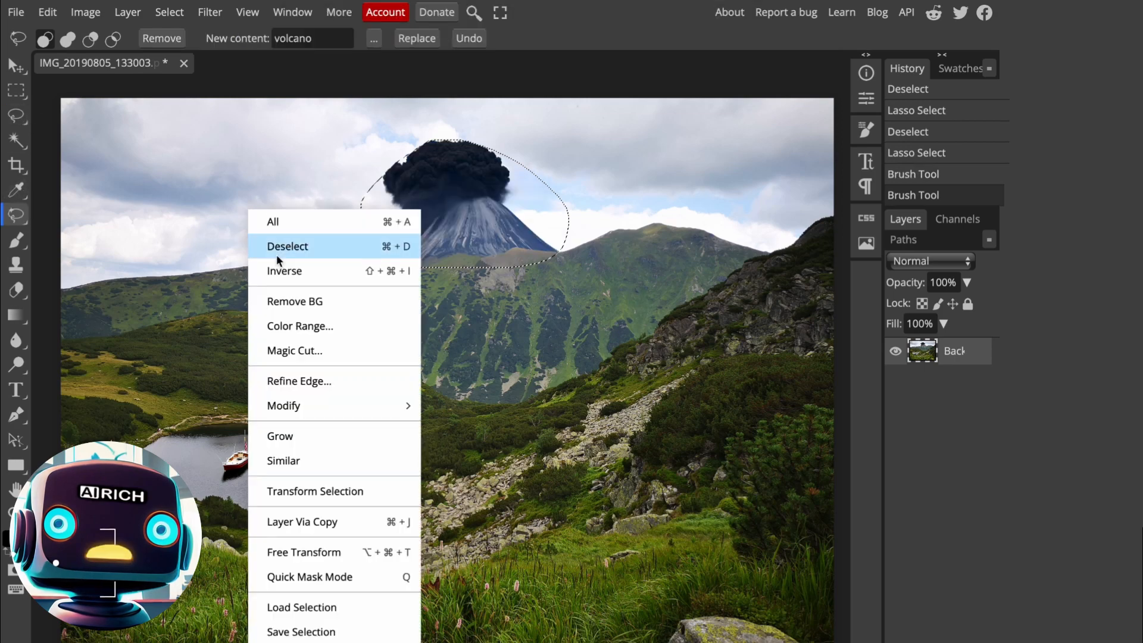
{"action": "left_click", "coordinate": [287, 246]}
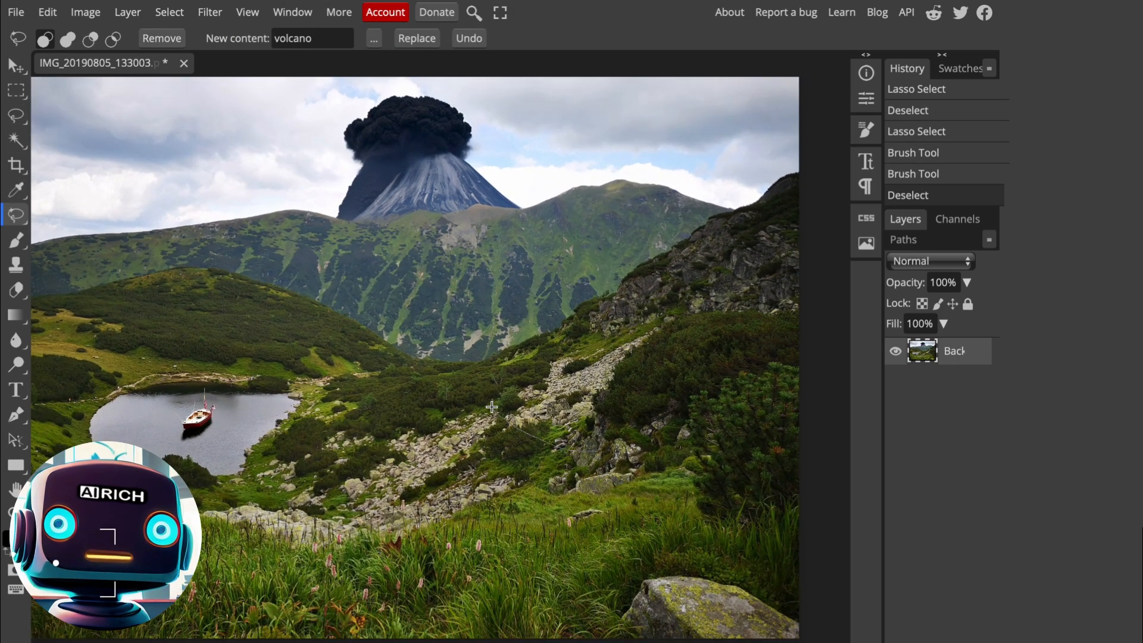
{"action": "left_click", "coordinate": [417, 38]}
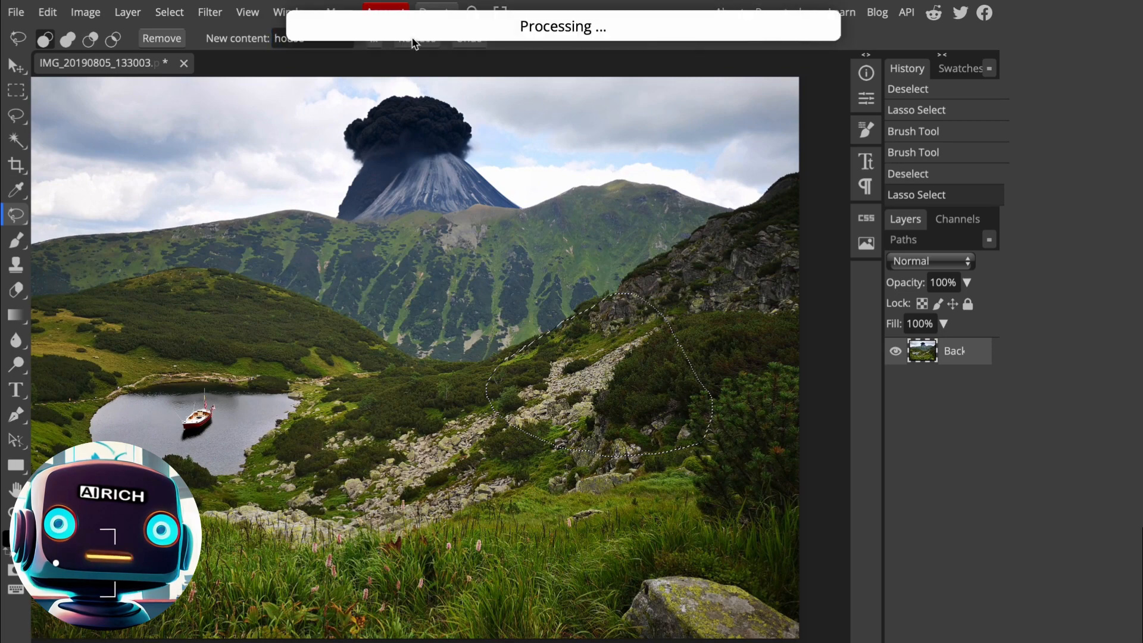
{"action": "left_click", "coordinate": [416, 38]}
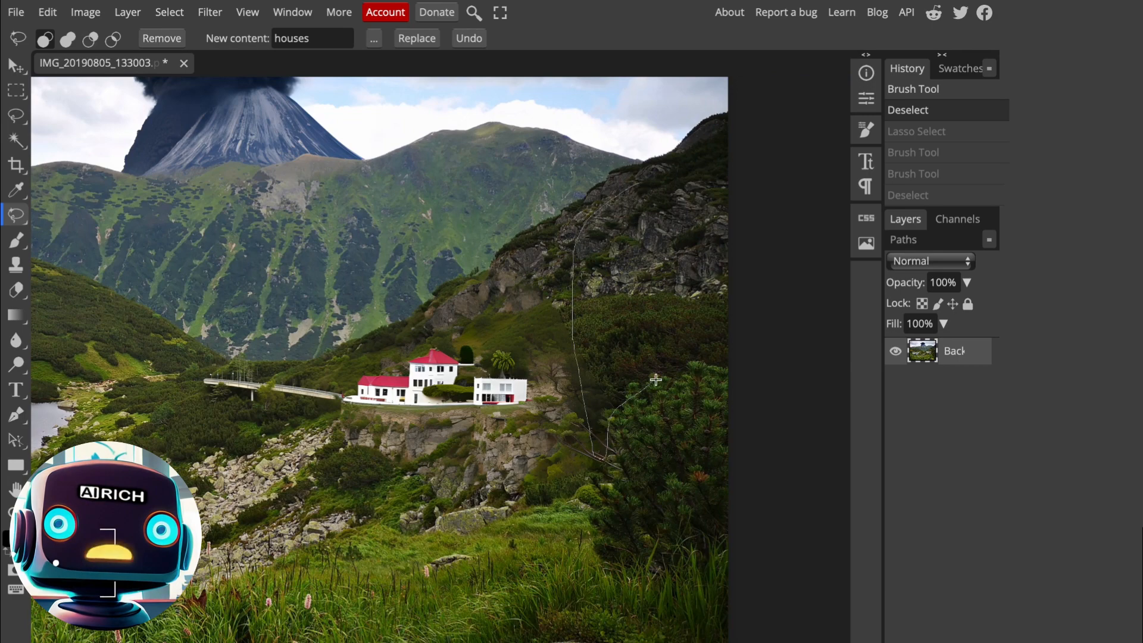
Step: Add a waterfall, a tower and an airplane to the scene
{"action": "type", "text": "waterfall"}
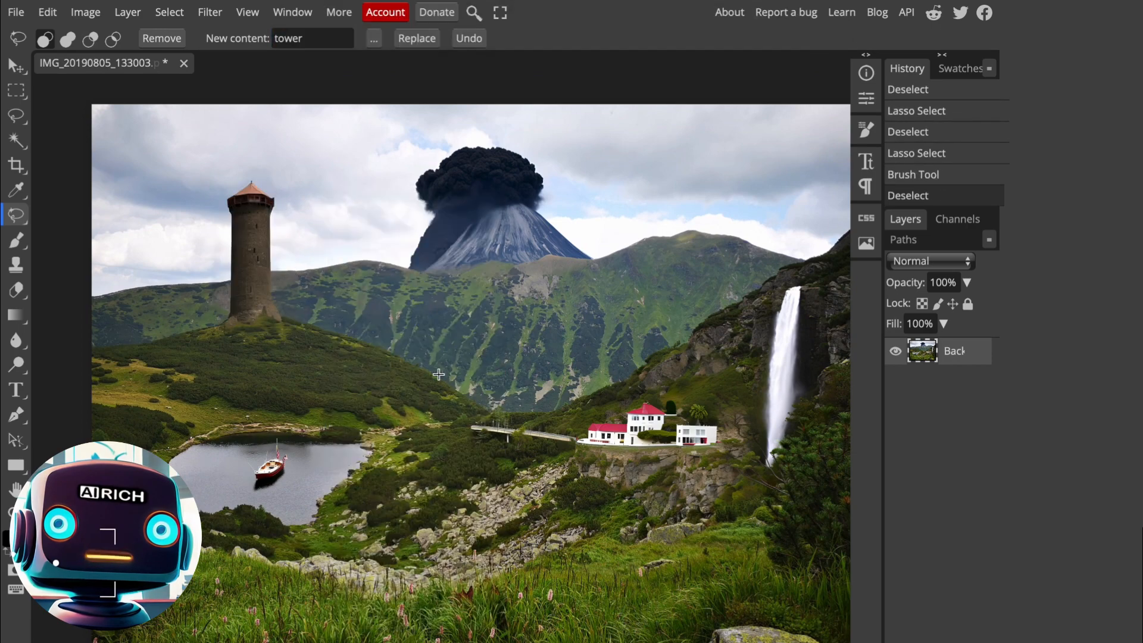
{"action": "type", "text": "airplan"}
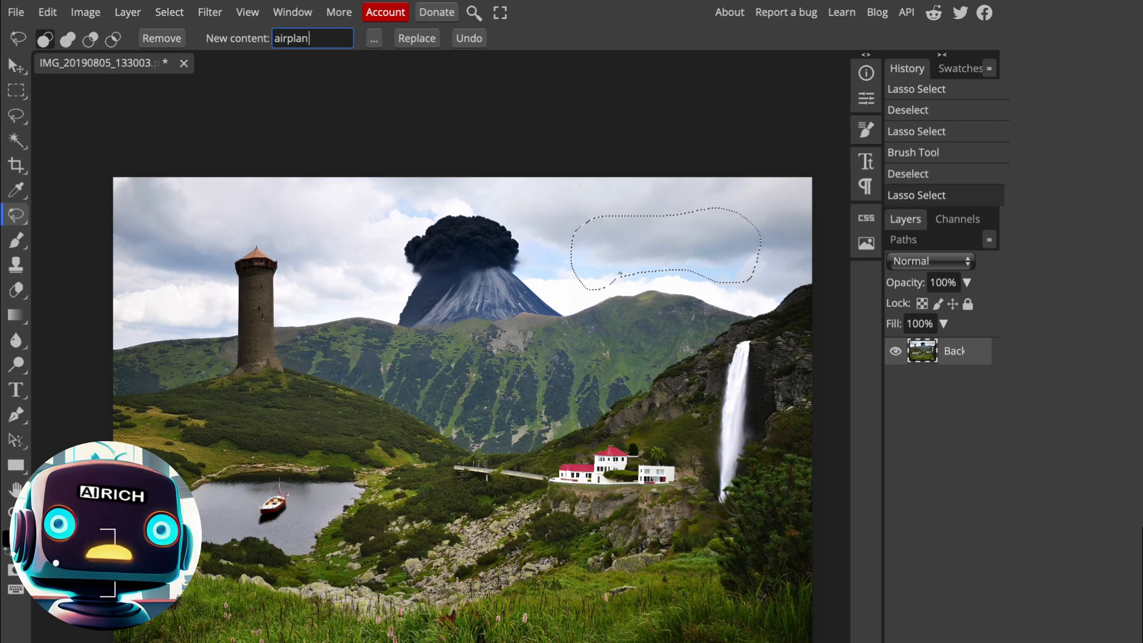
{"action": "left_click", "coordinate": [416, 38]}
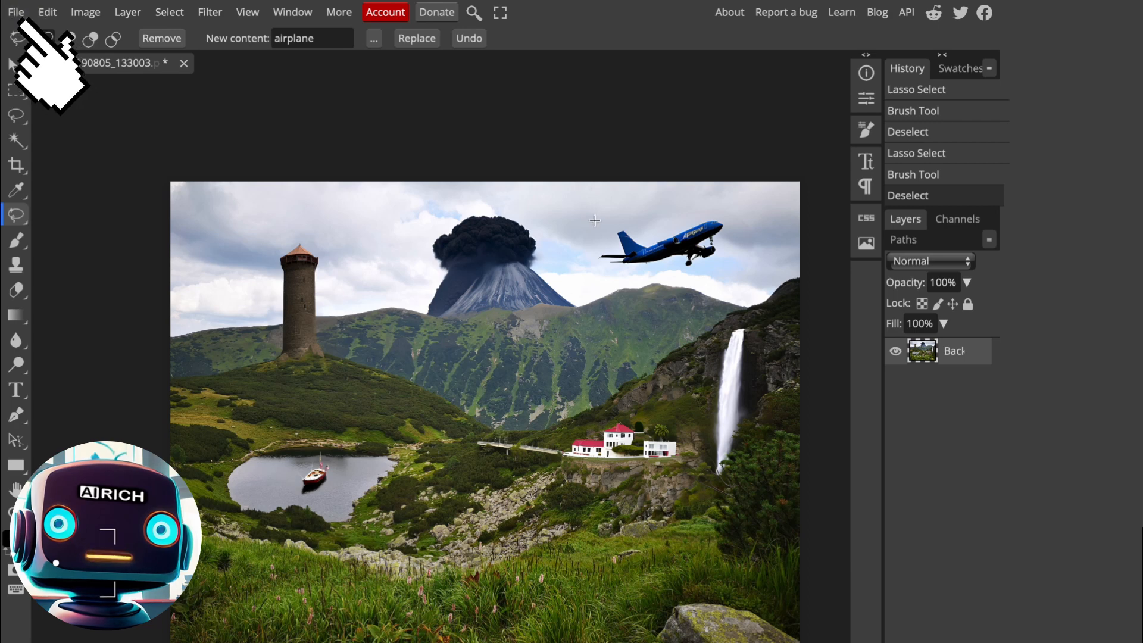
{"action": "left_click", "coordinate": [16, 13]}
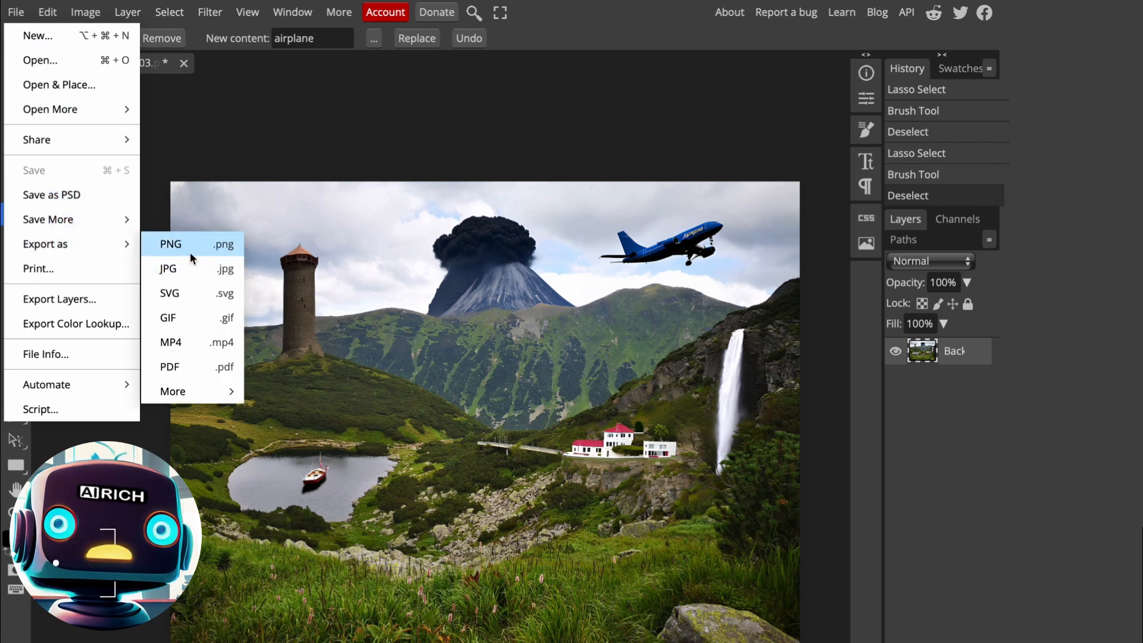
{"action": "mouse_move", "coordinate": [175, 269]}
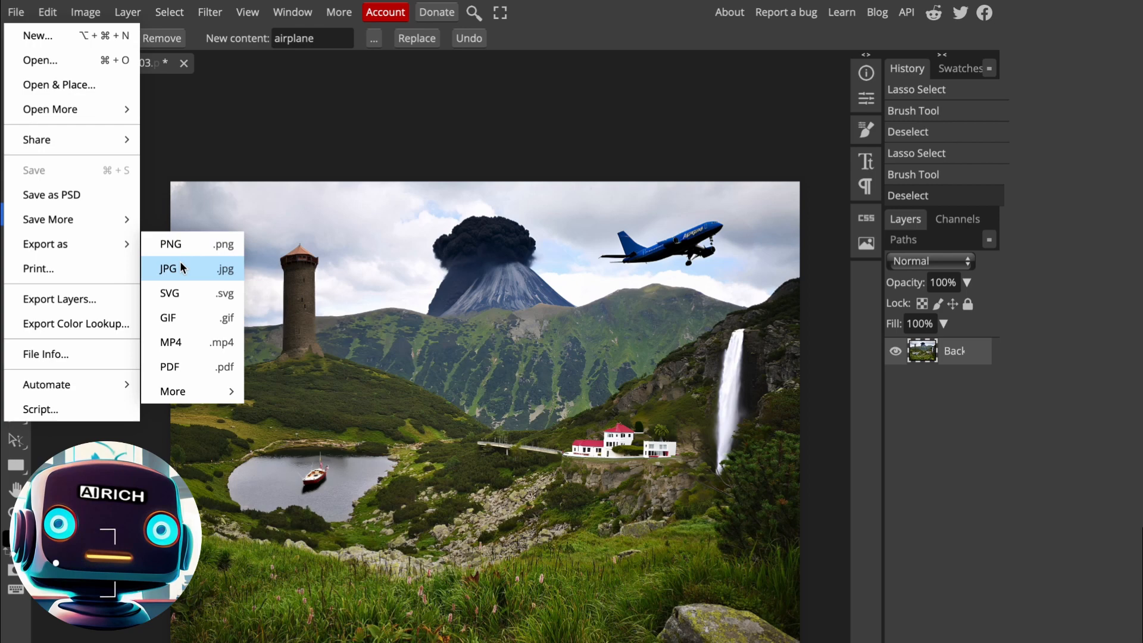
Step: Export the picture as JPG through Save for web and allow the browser download
{"action": "left_click", "coordinate": [168, 269]}
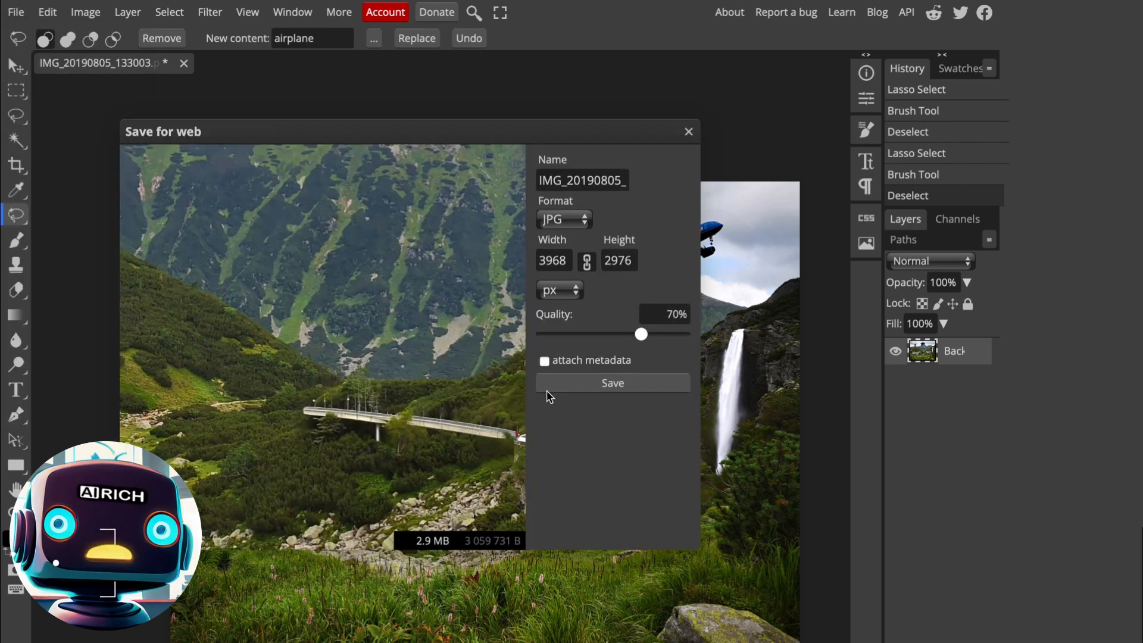
{"action": "left_click", "coordinate": [612, 383]}
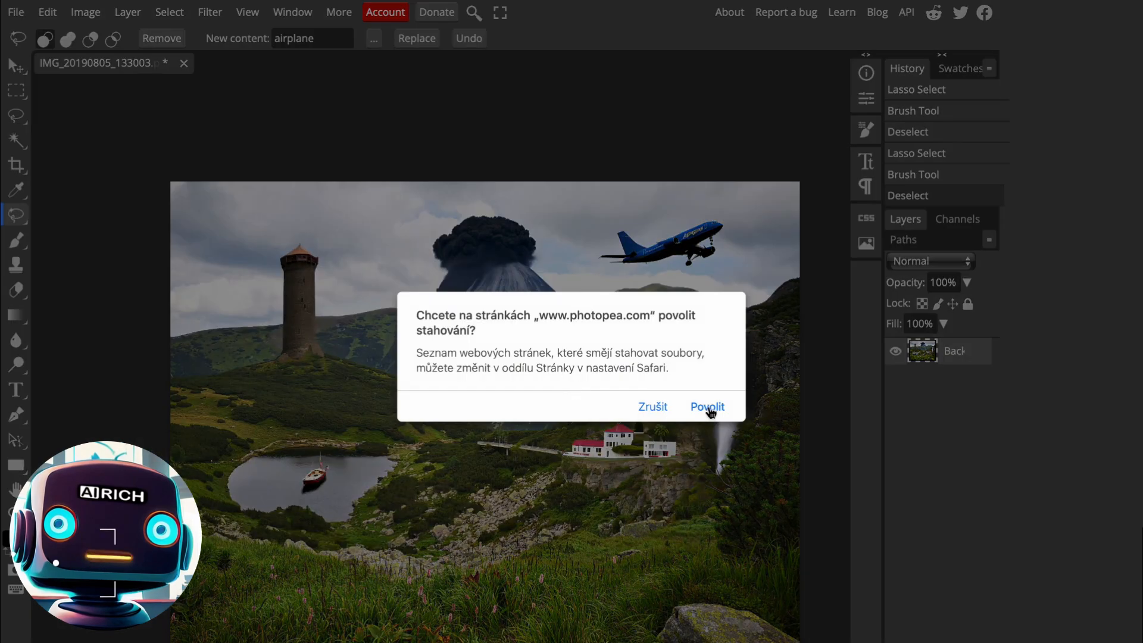
{"action": "left_click", "coordinate": [705, 406]}
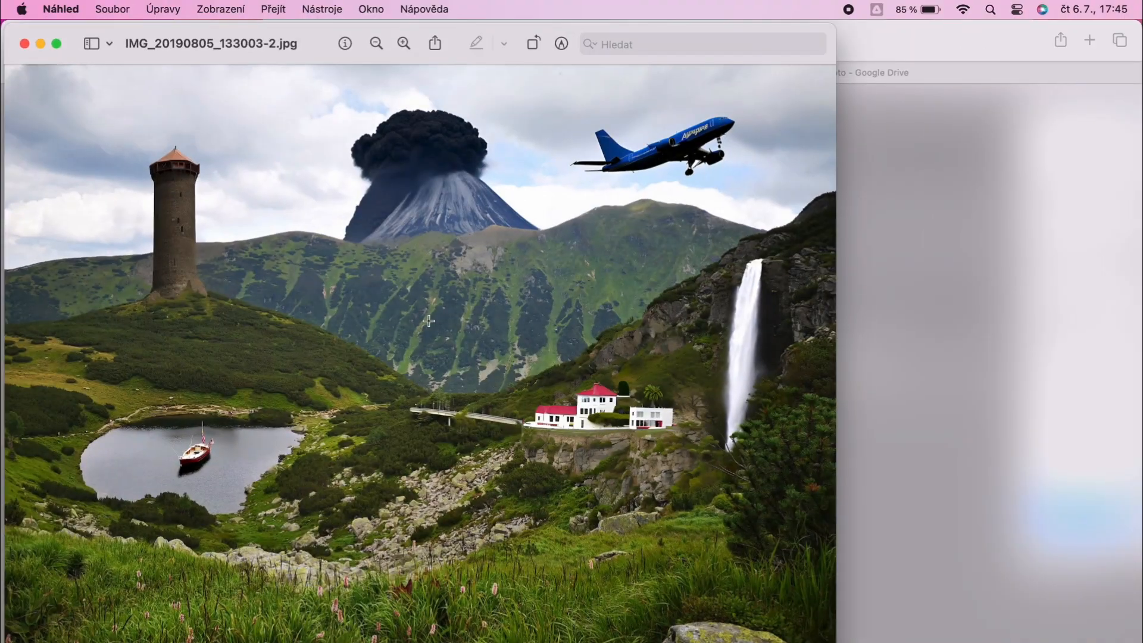